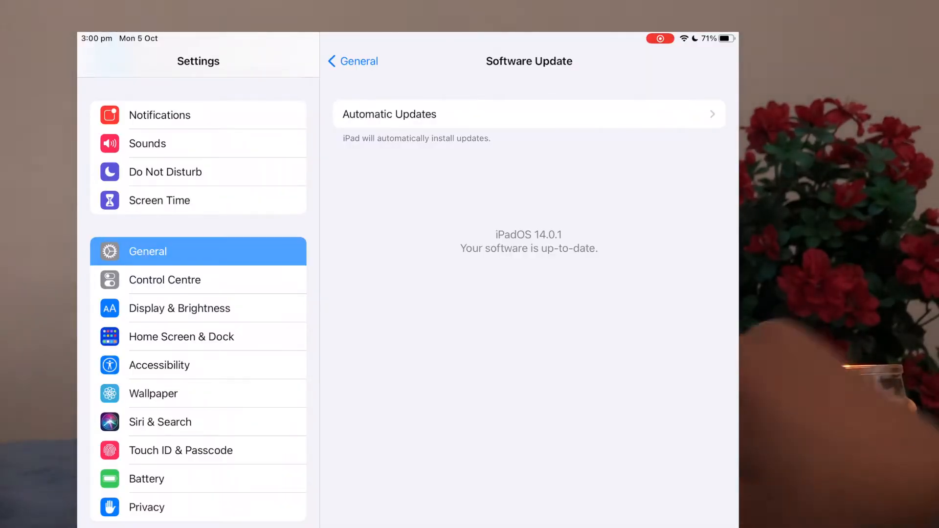
# Step: Return to the Home Screen after confirming iPadOS 14.0.1 is up to date
pyautogui.press('home')
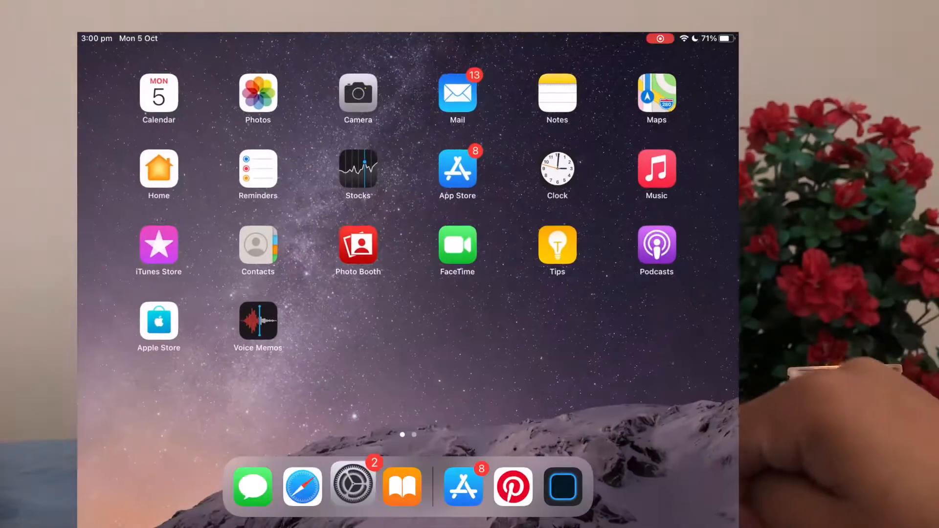
# Step: Browse saved pins in Pinterest and search for 'Beige aesthetic' inspiration
pyautogui.click(513, 487)
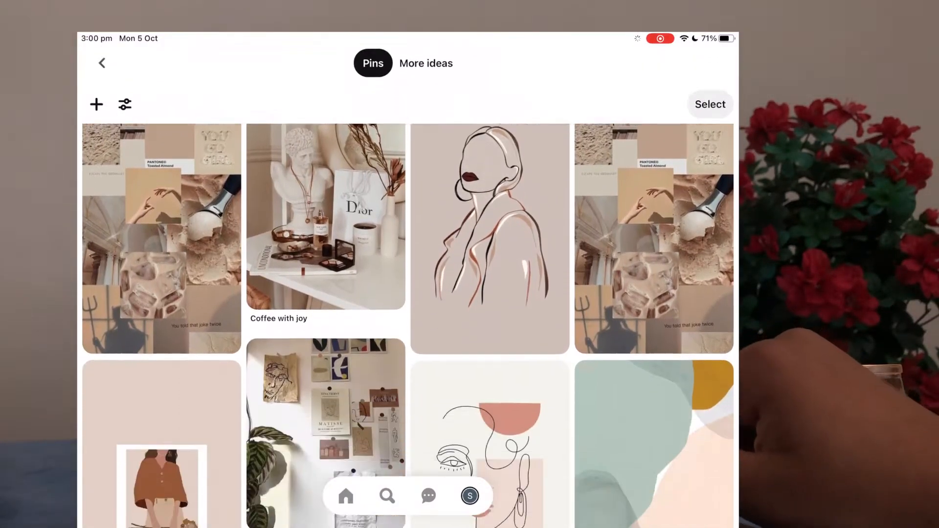
pyautogui.scroll(-3)
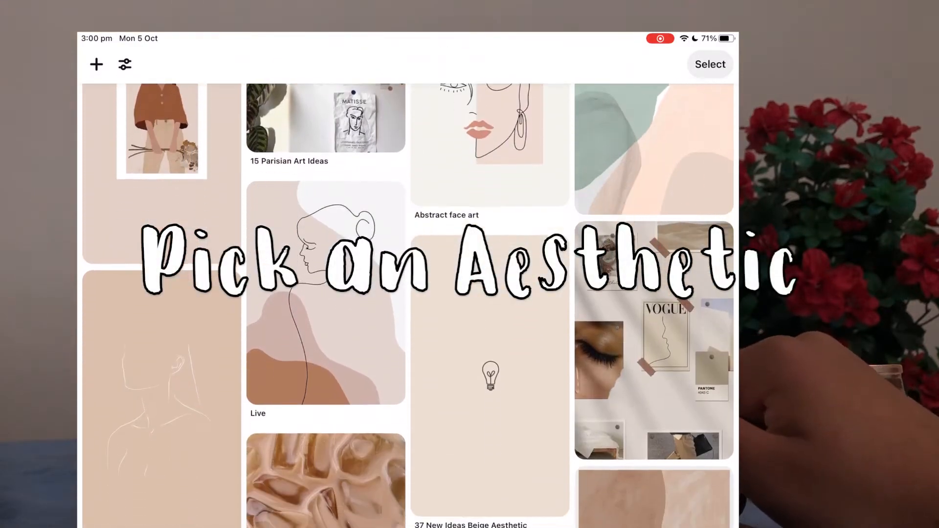
pyautogui.scroll(-3)
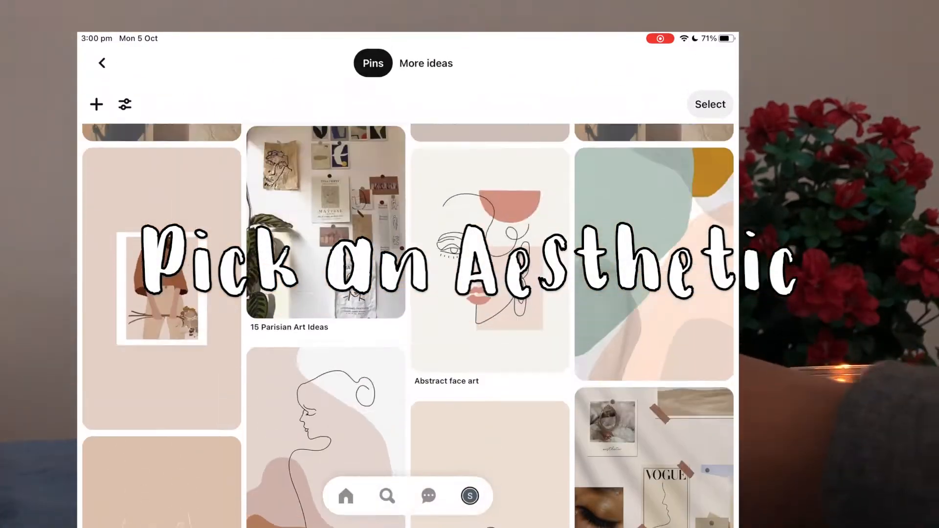
pyautogui.click(387, 496)
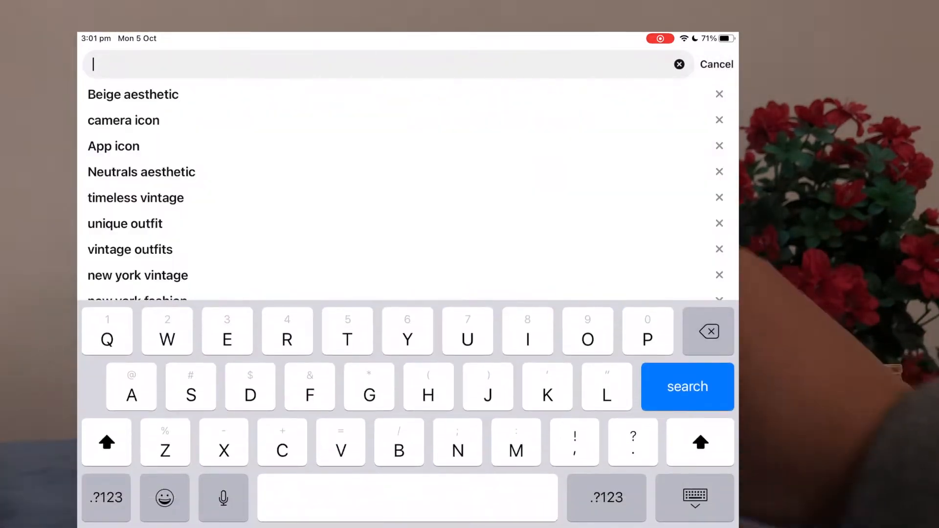
pyautogui.click(133, 94)
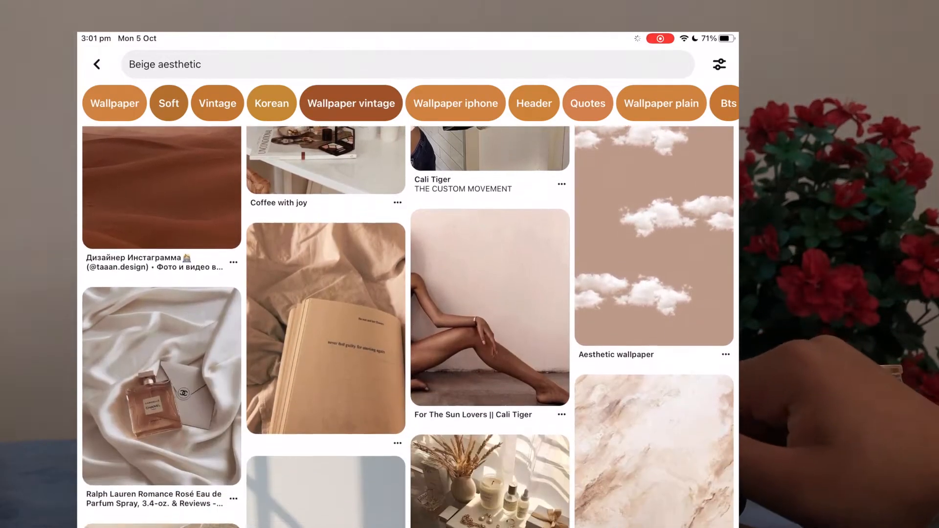
pyautogui.scroll(3)
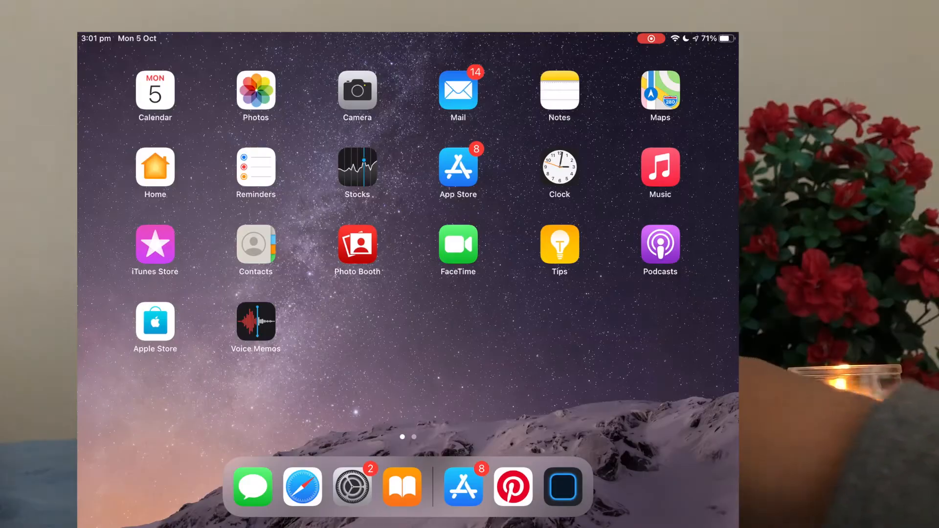
# Step: Launch Widgetsmith from its App Store page
pyautogui.click(463, 487)
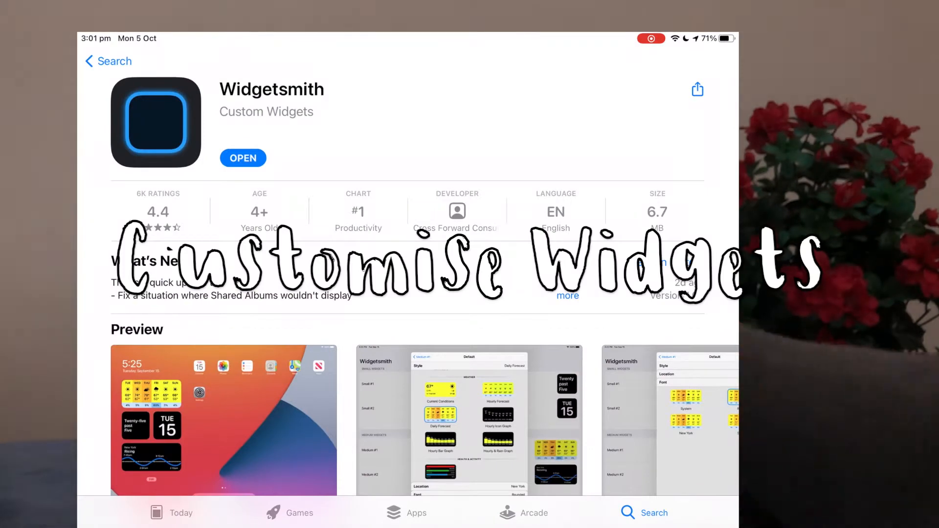
pyautogui.click(243, 157)
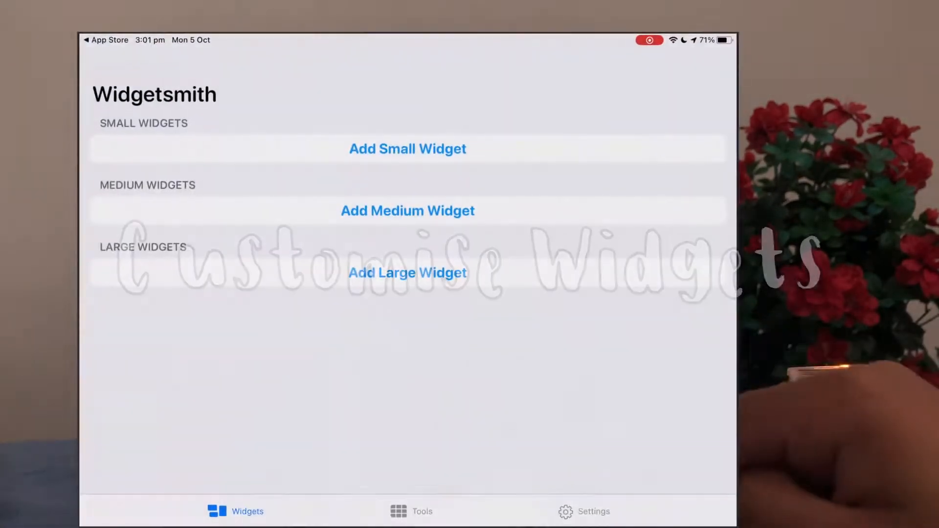
# Step: Add Small #1 widget and browse its available styles to choose Time
pyautogui.click(407, 149)
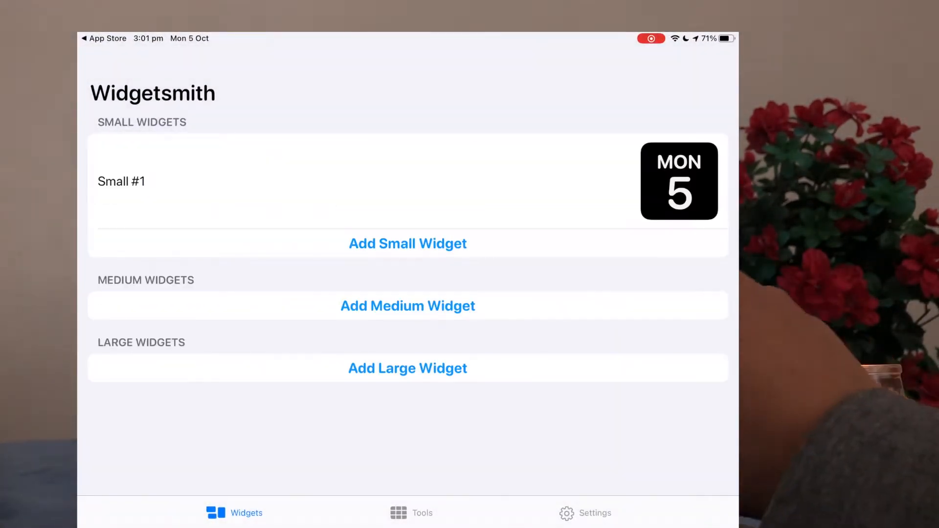
pyautogui.click(121, 181)
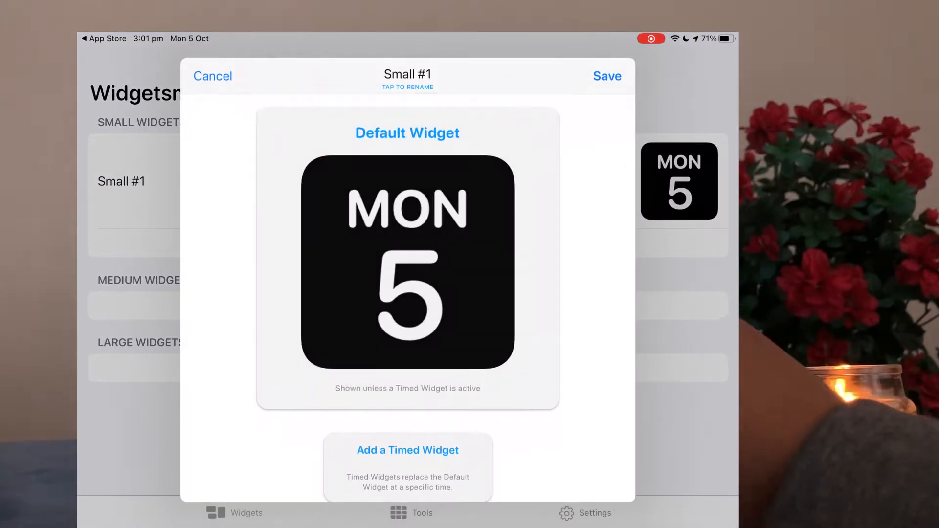
pyautogui.click(407, 260)
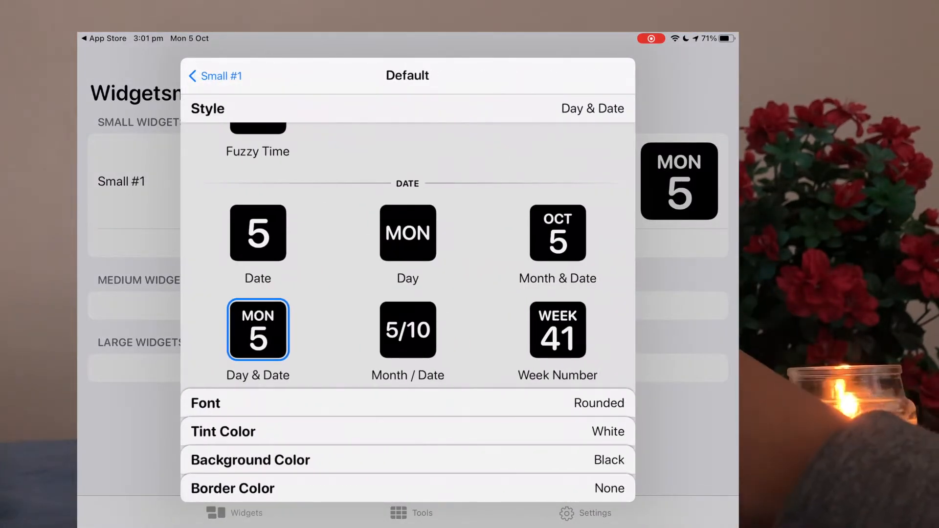
pyautogui.scroll(-3)
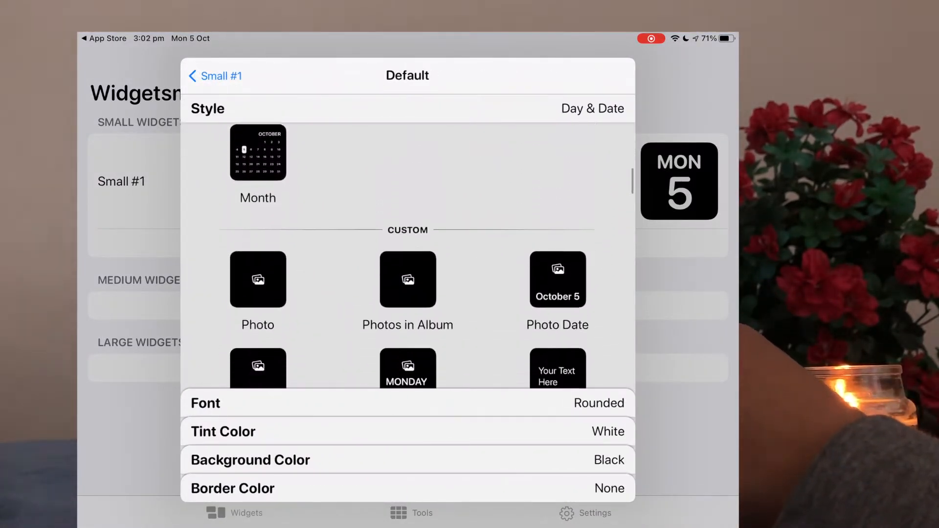
pyautogui.scroll(-3)
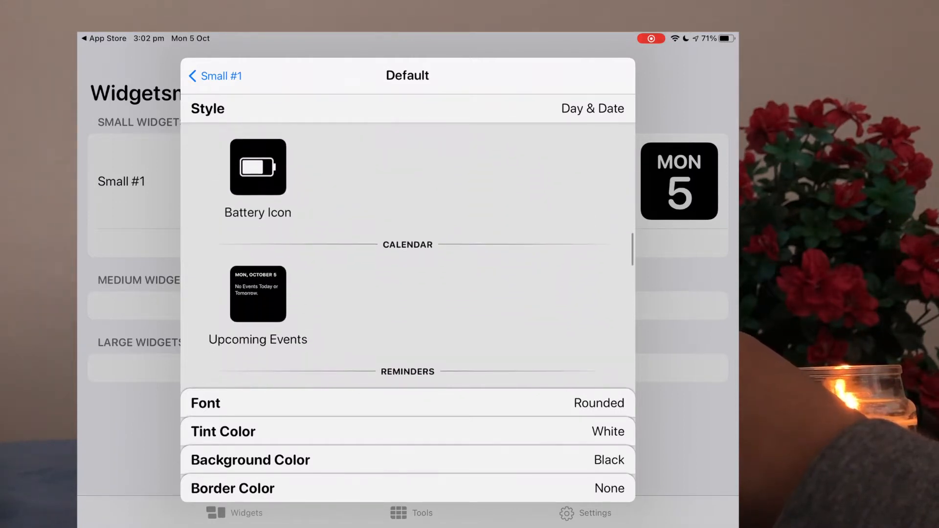
pyautogui.scroll(-3)
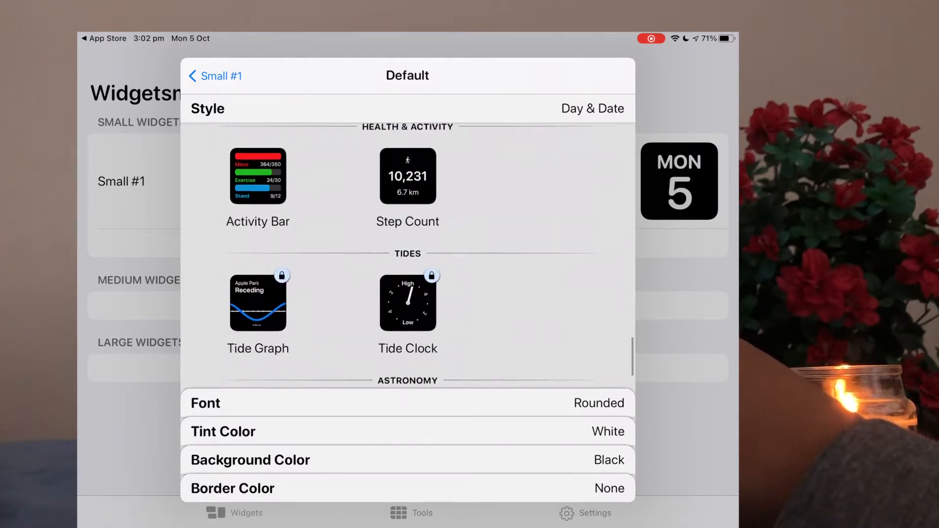
pyautogui.scroll(3)
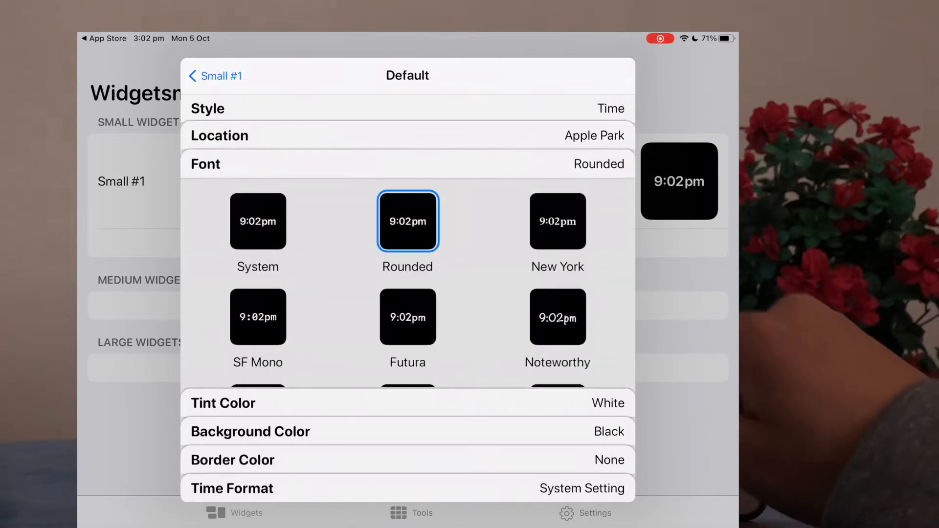
# Step: Set the clock font to New York with a cream background and save the widget
pyautogui.click(557, 221)
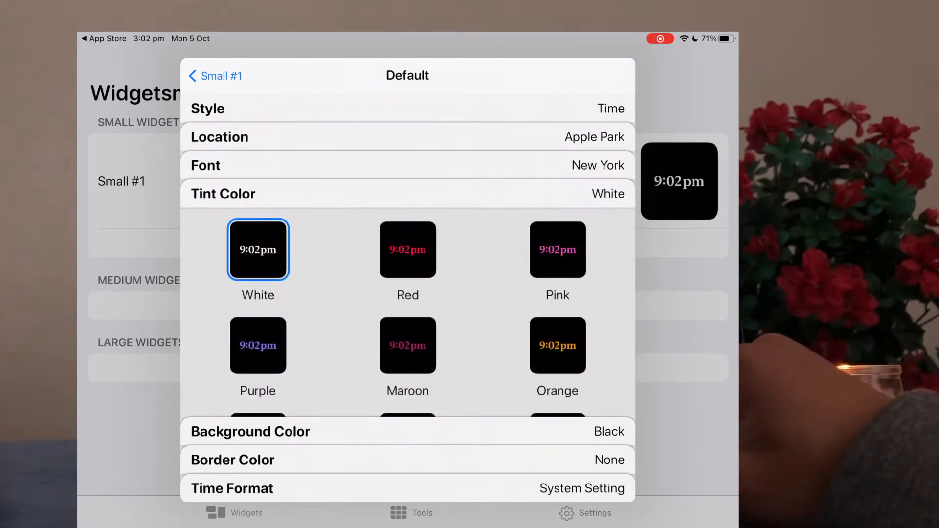
pyautogui.scroll(-3)
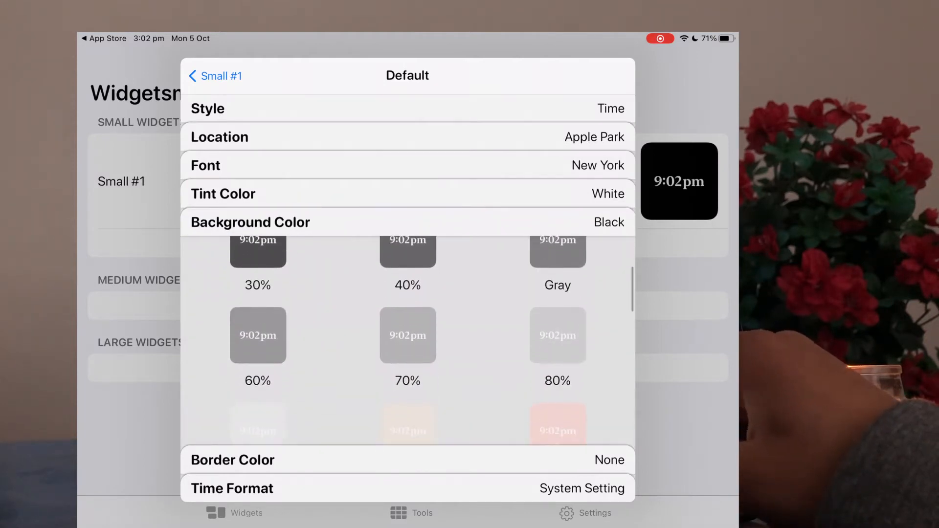
pyautogui.scroll(-3)
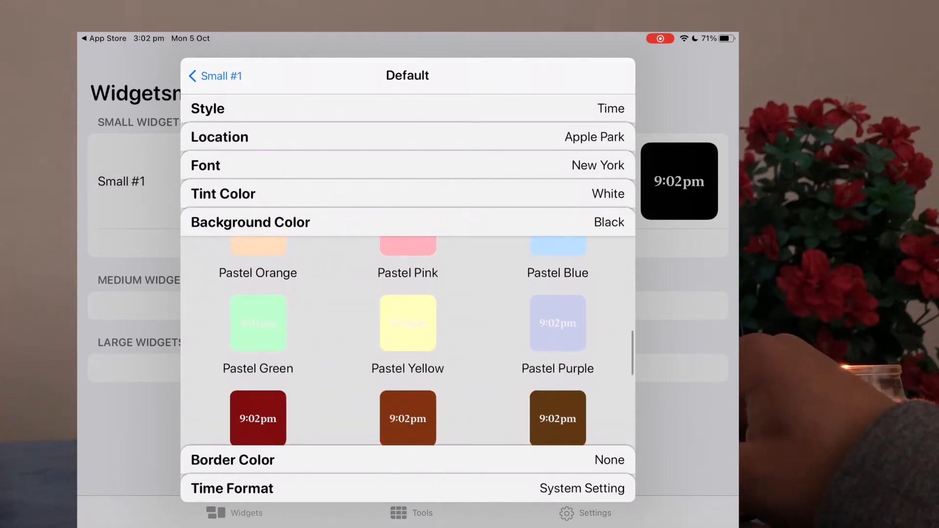
pyautogui.scroll(3)
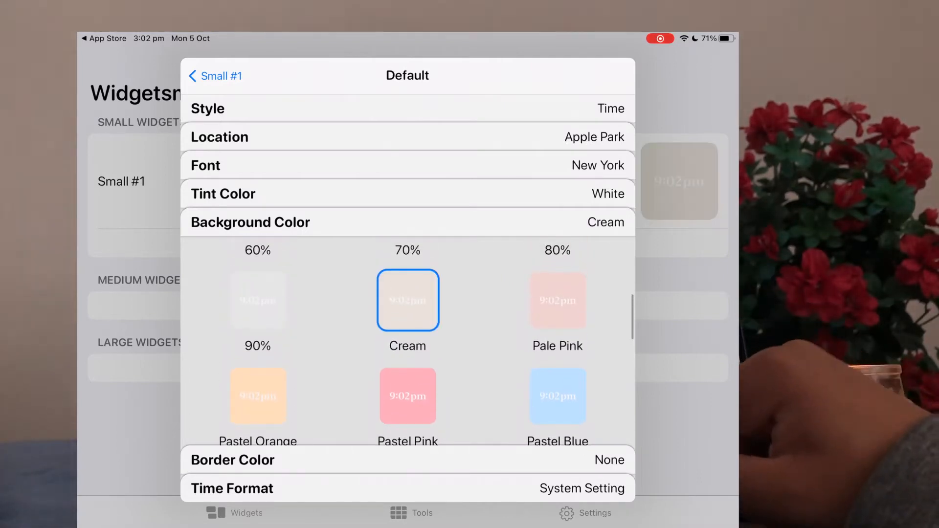
pyautogui.scroll(-3)
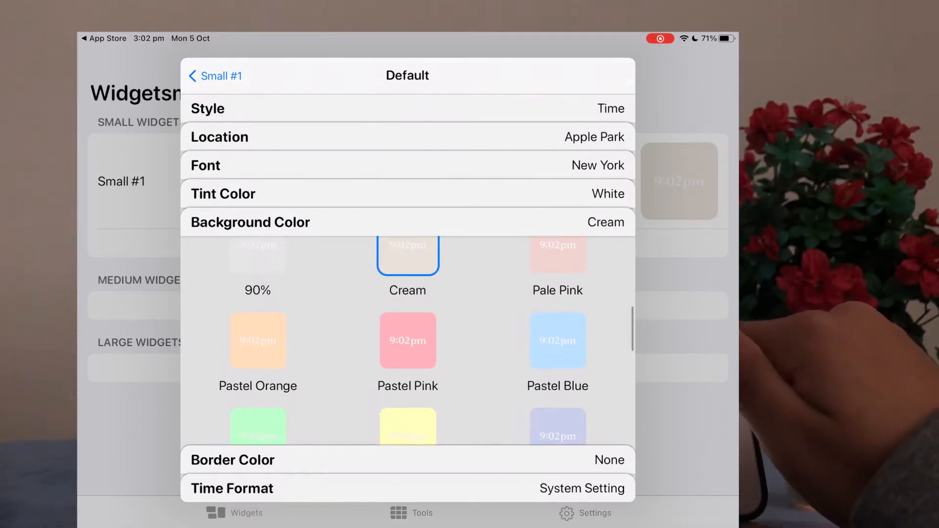
pyautogui.click(214, 76)
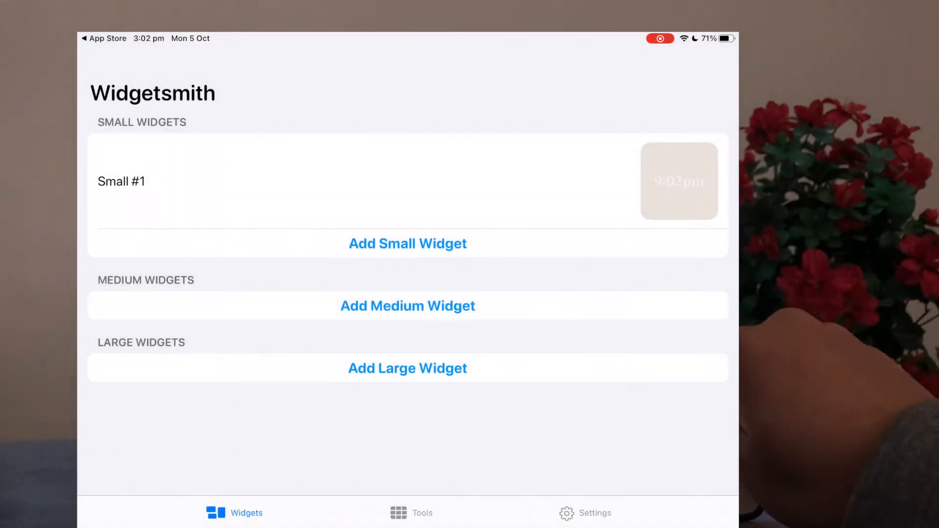
# Step: Add Medium #1 calendar widget with a chosen font and custom brown background, then save it
pyautogui.click(407, 305)
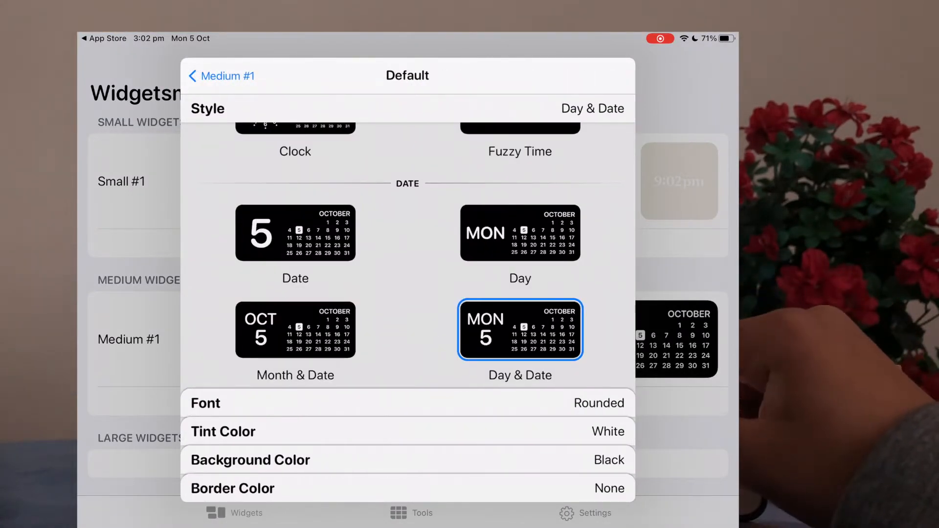
pyautogui.scroll(-3)
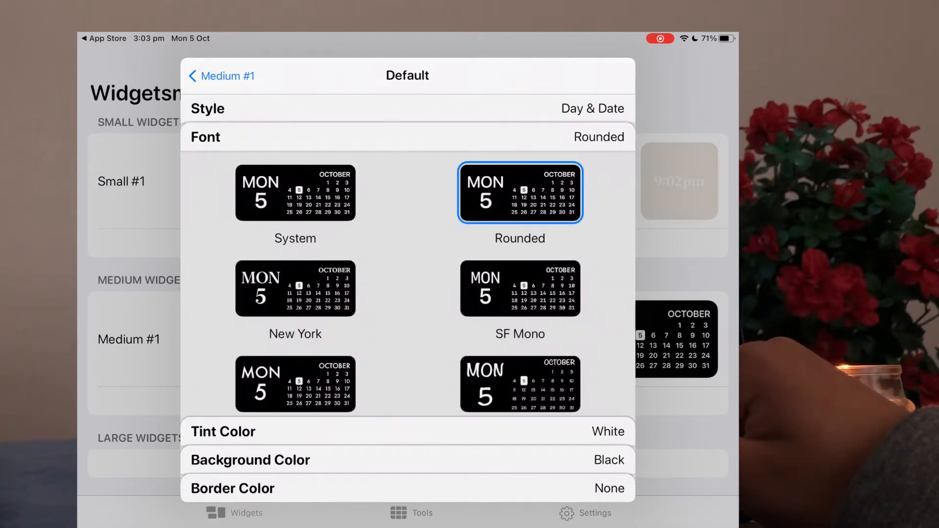
pyautogui.scroll(3)
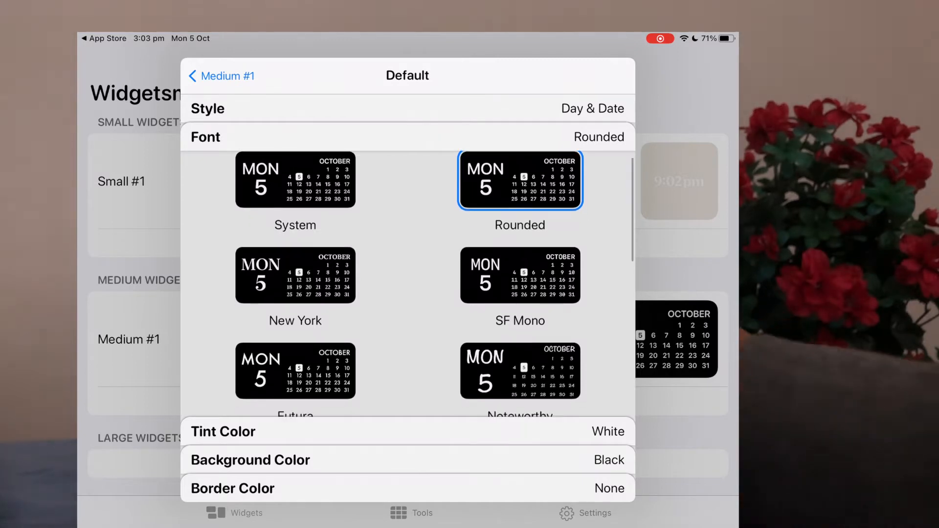
pyautogui.click(295, 275)
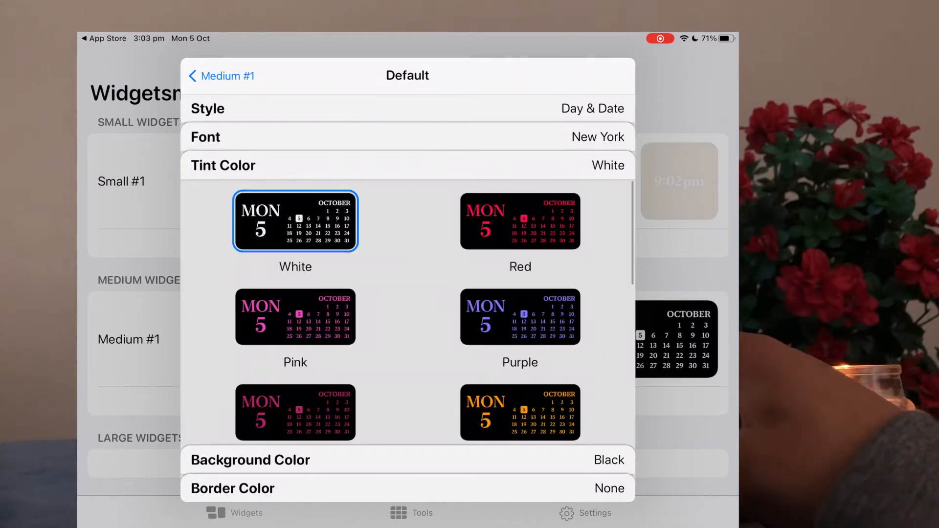
pyautogui.scroll(-3)
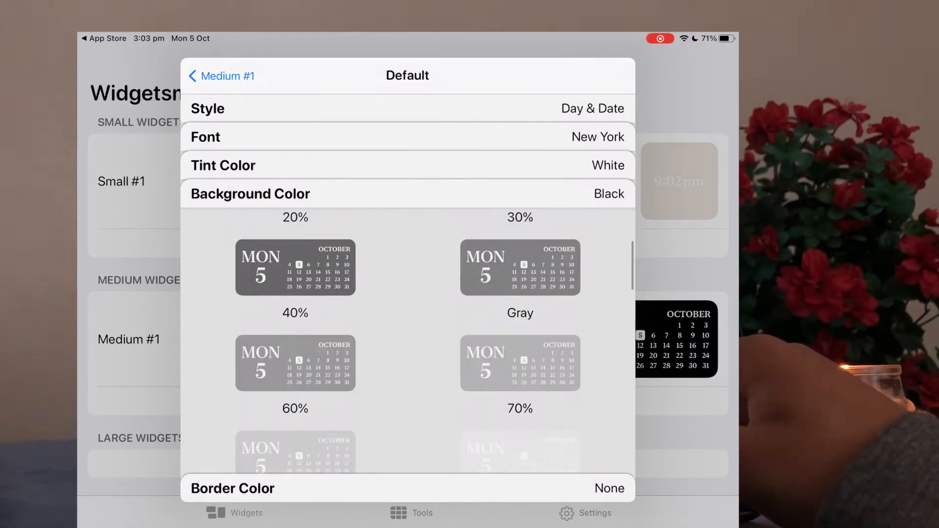
pyautogui.scroll(-3)
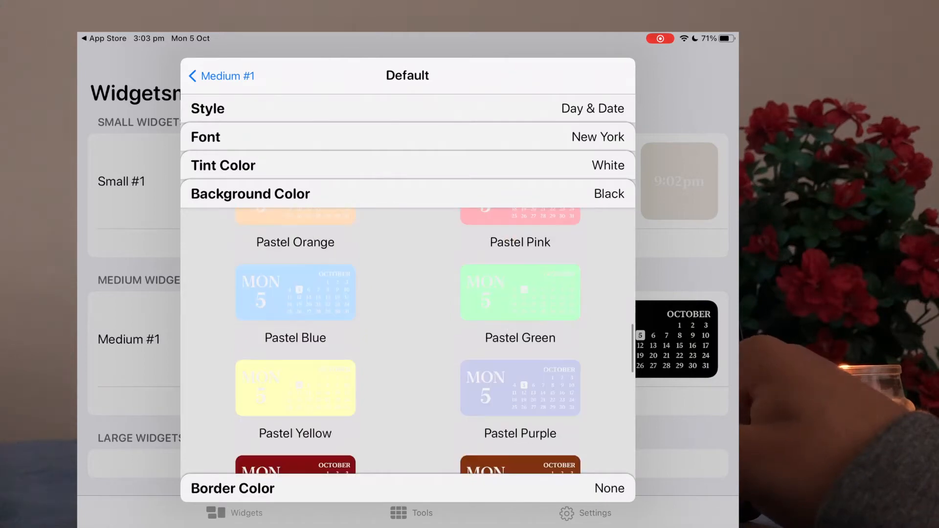
pyautogui.scroll(-3)
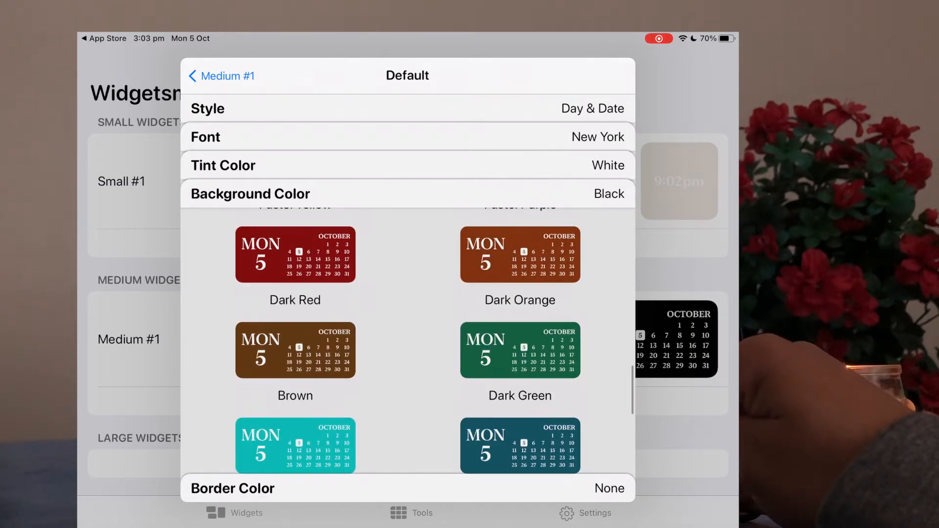
pyautogui.scroll(-3)
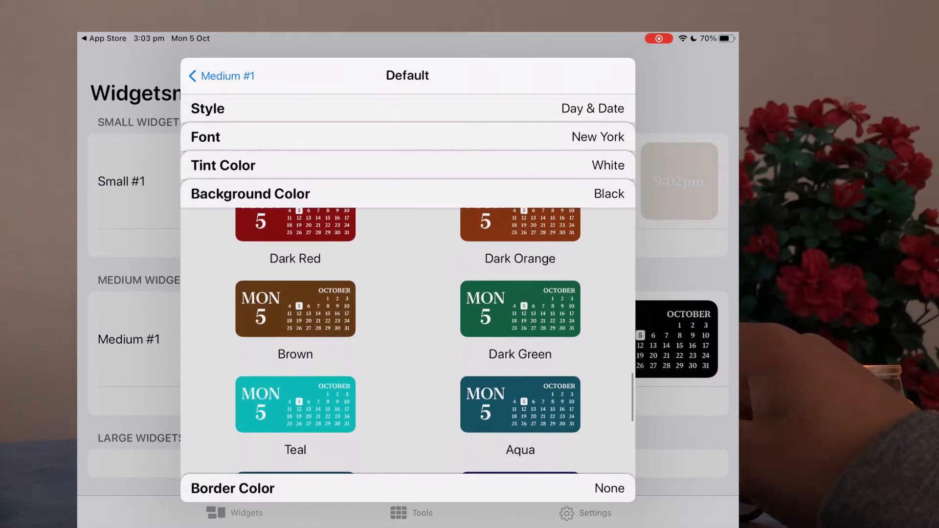
pyautogui.scroll(-3)
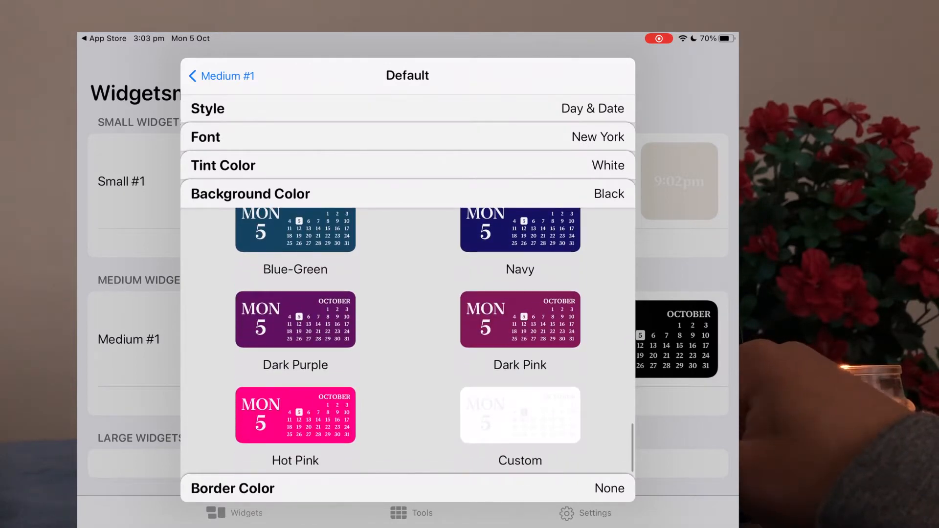
pyautogui.scroll(3)
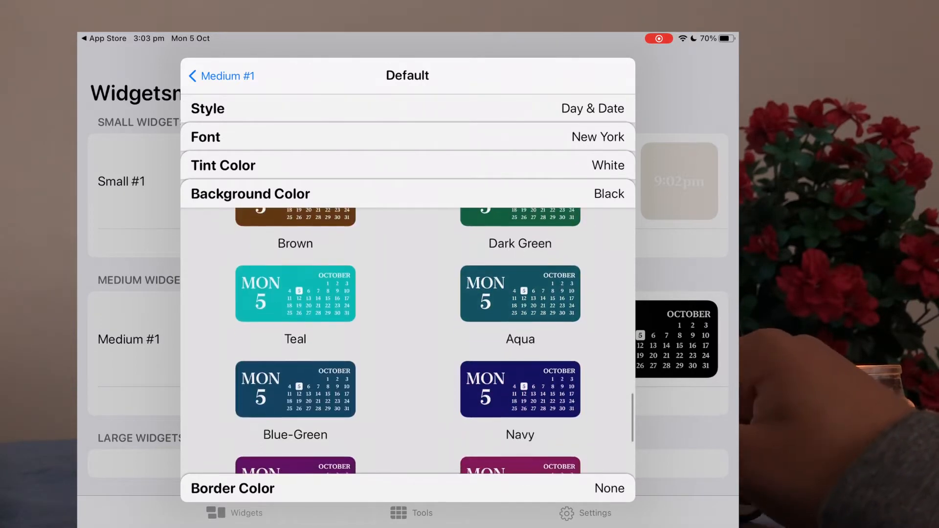
pyautogui.click(520, 254)
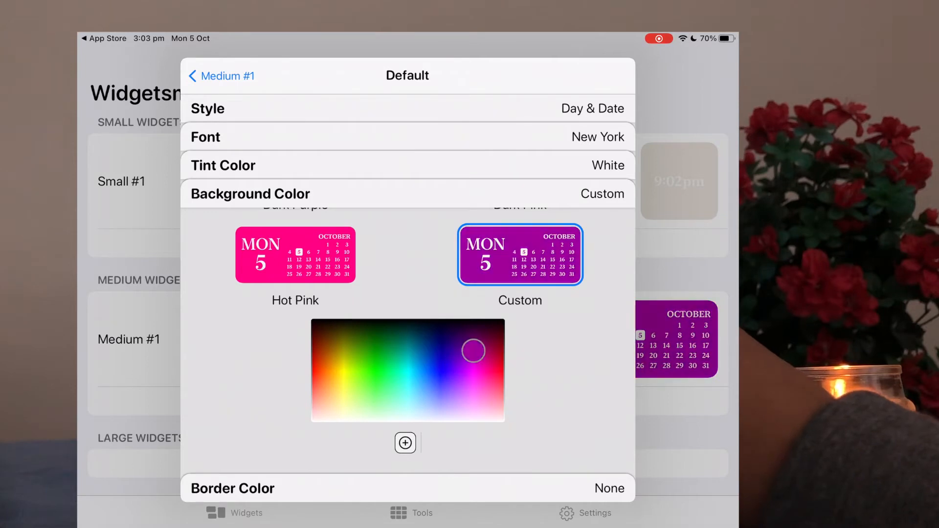
pyautogui.click(220, 75)
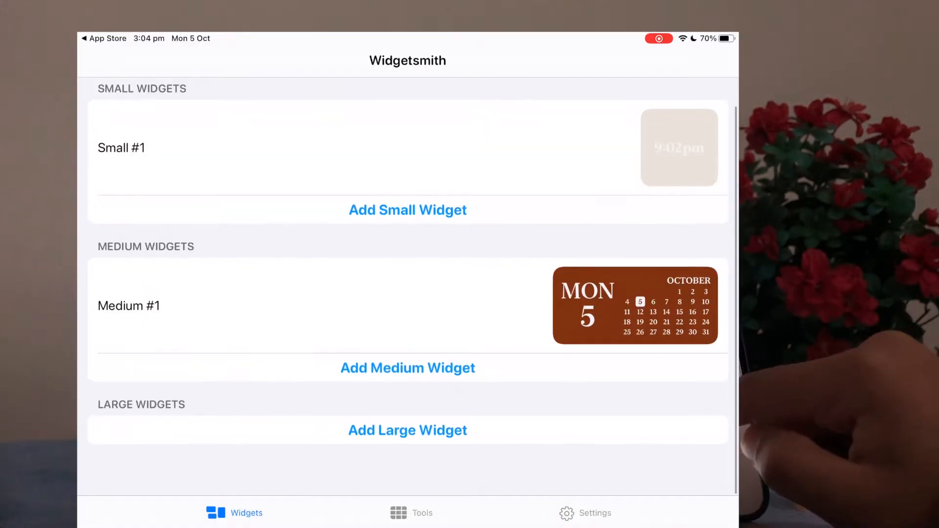
# Step: Add Large #1 and a Medium #2 widget in Photo style showing the art-print wall photo
pyautogui.click(407, 431)
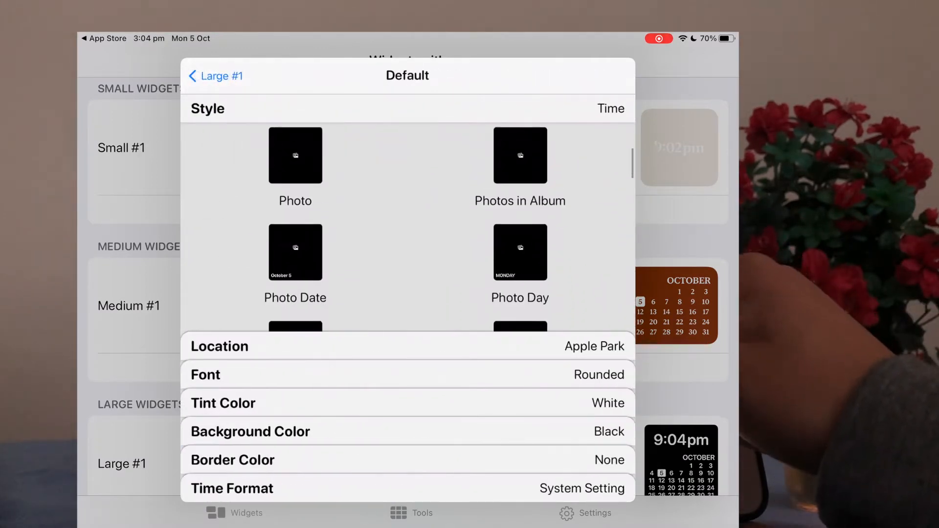
pyautogui.click(214, 75)
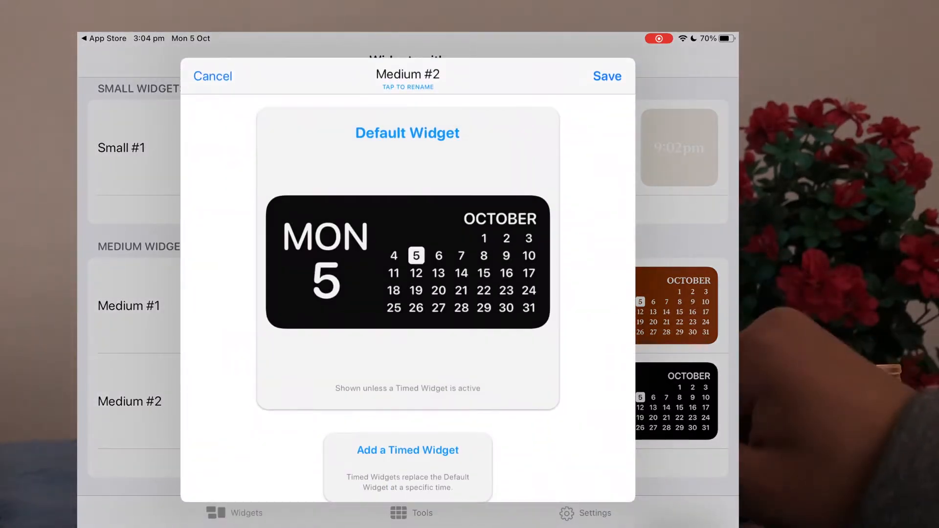
pyautogui.click(407, 262)
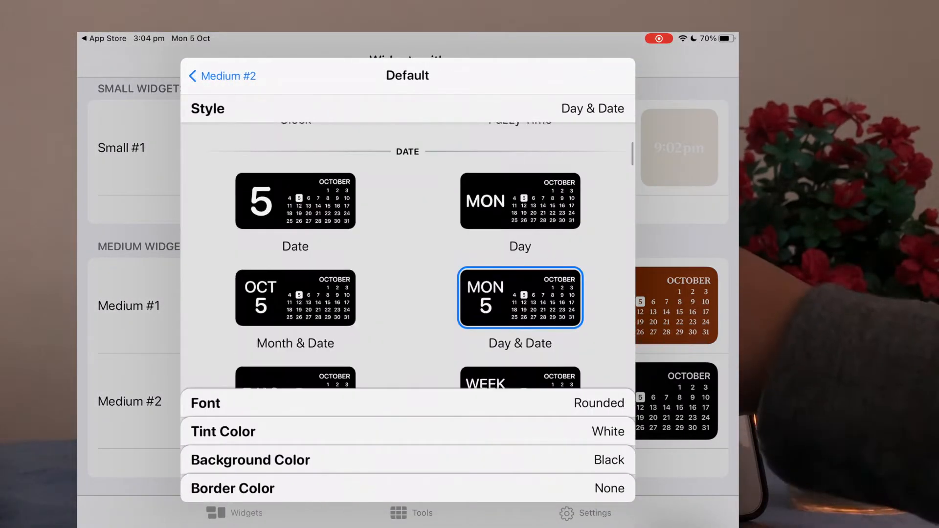
pyautogui.scroll(-3)
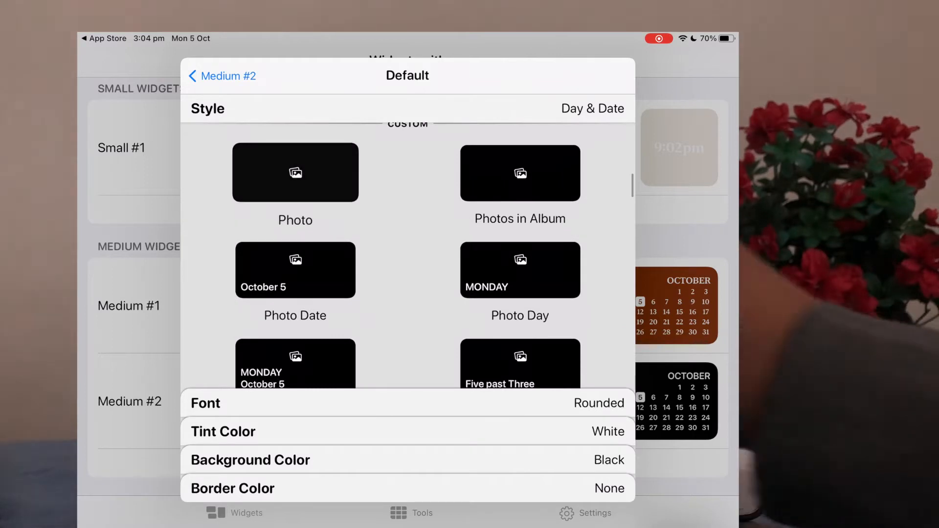
pyautogui.click(294, 173)
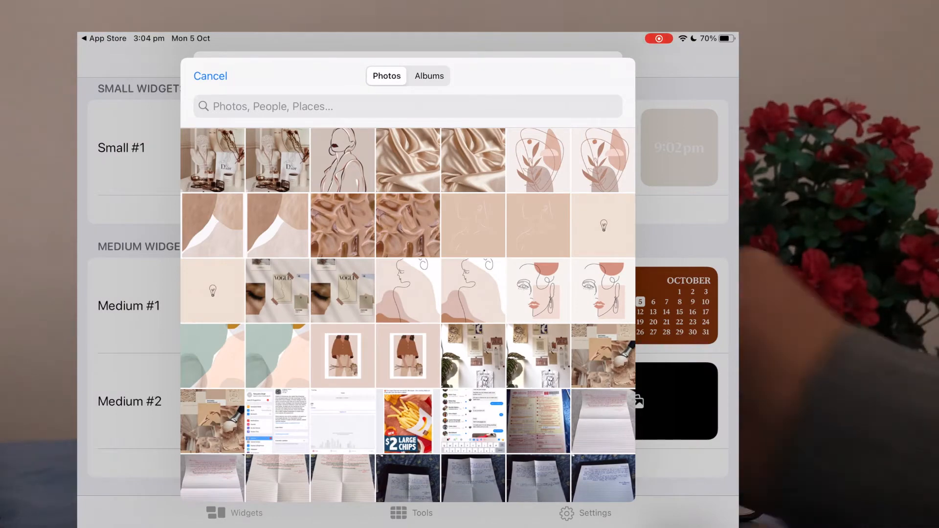
pyautogui.click(212, 160)
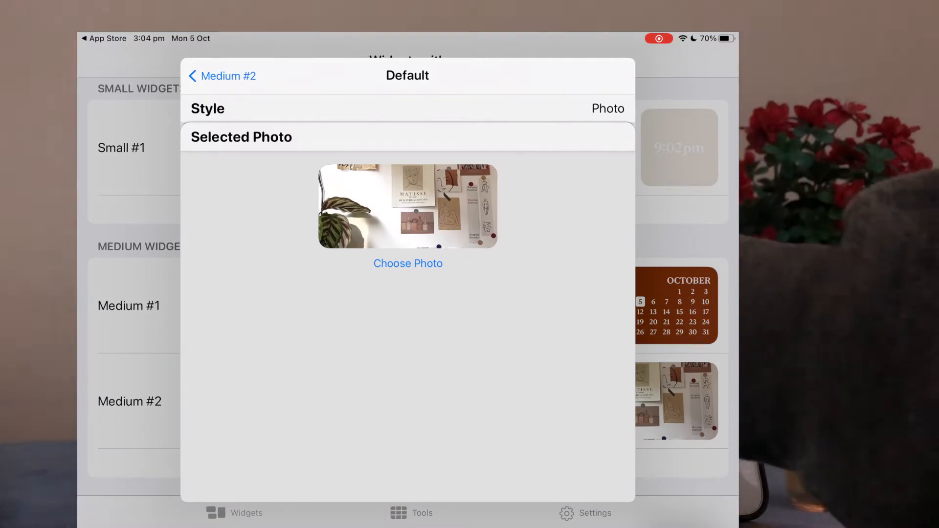
pyautogui.click(222, 76)
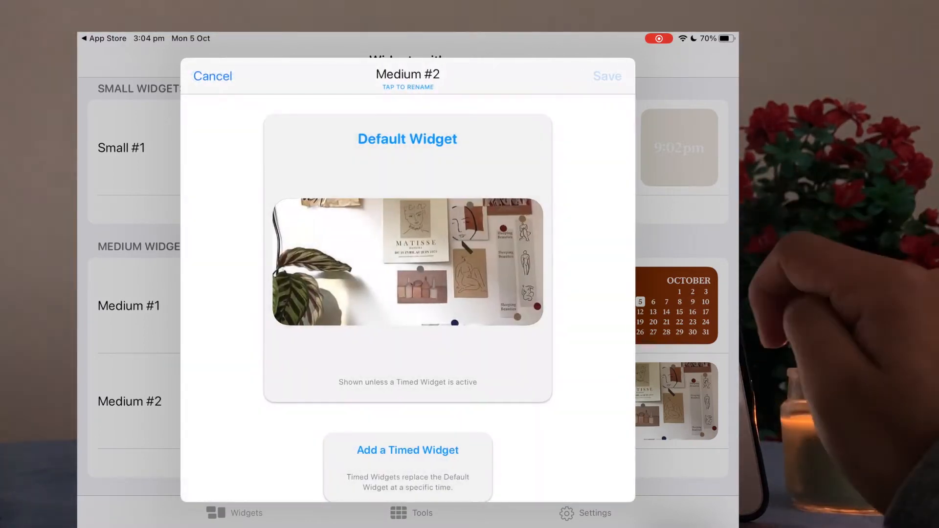
pyautogui.click(213, 77)
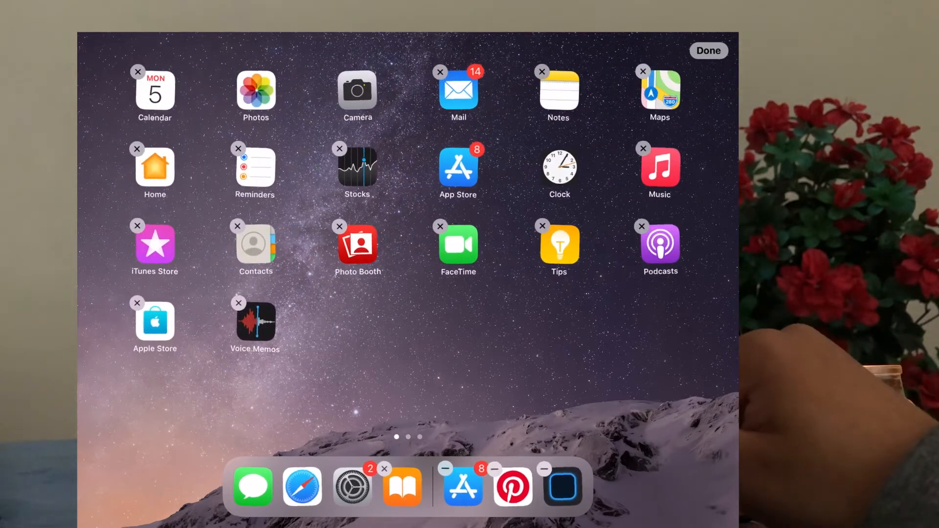
# Step: Add a small Widgetsmith widget to the Today View from the widget gallery
pyautogui.click(709, 50)
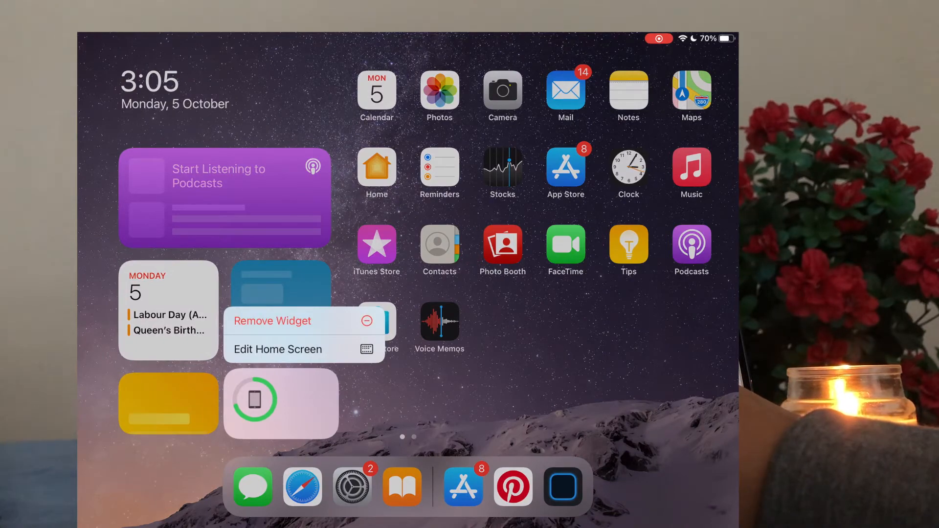
pyautogui.click(278, 349)
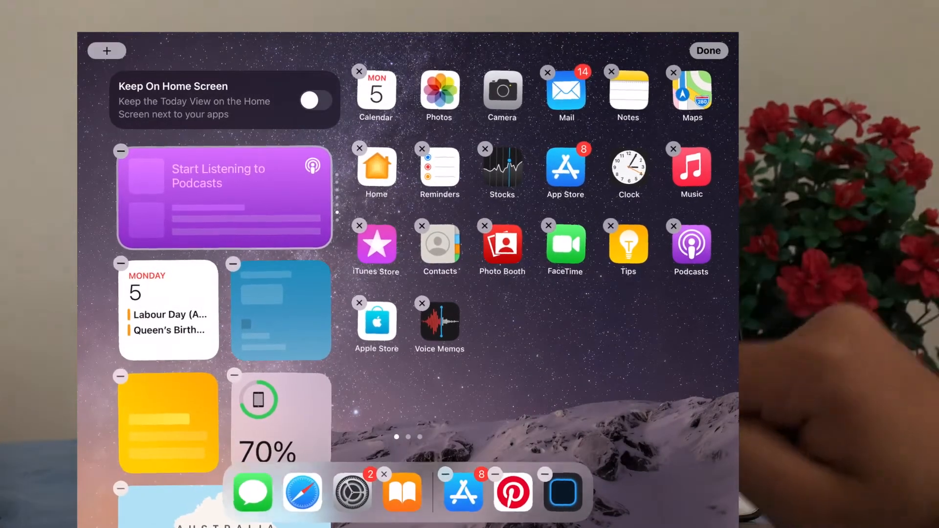
pyautogui.click(107, 50)
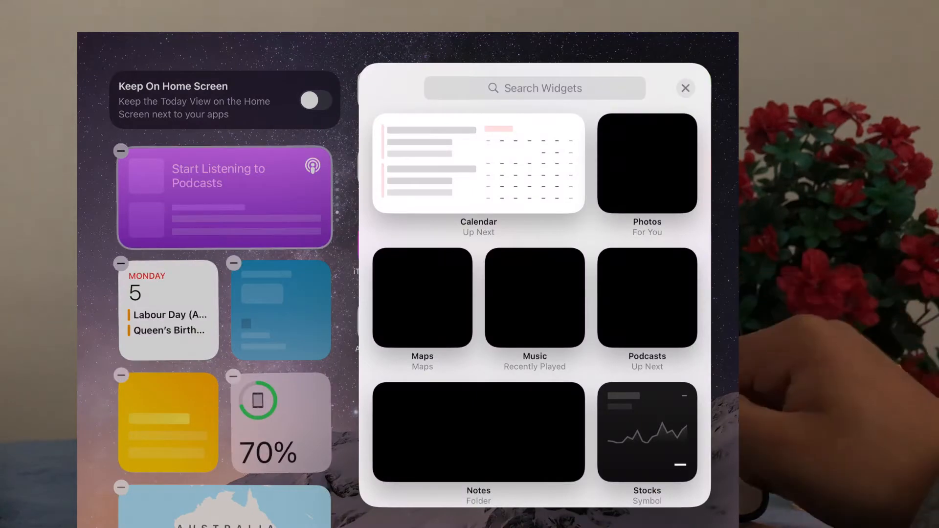
pyautogui.scroll(-3)
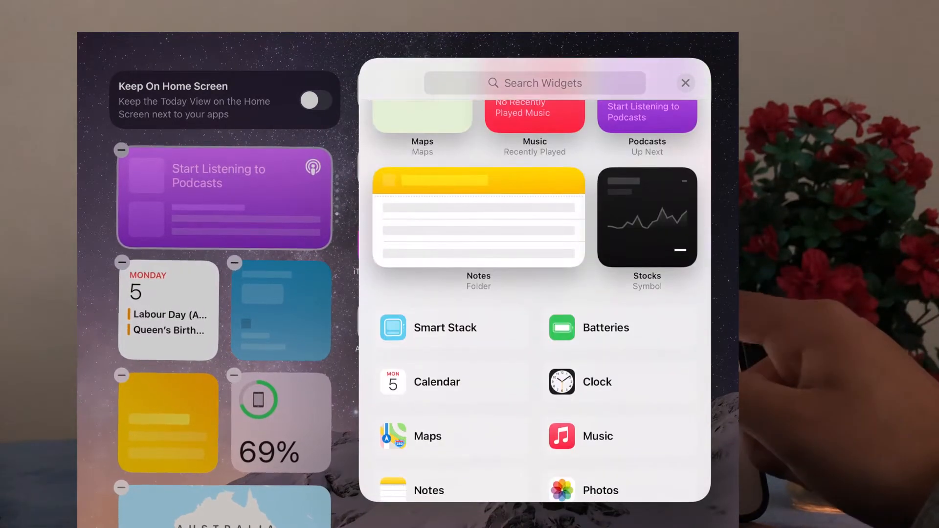
pyautogui.scroll(-3)
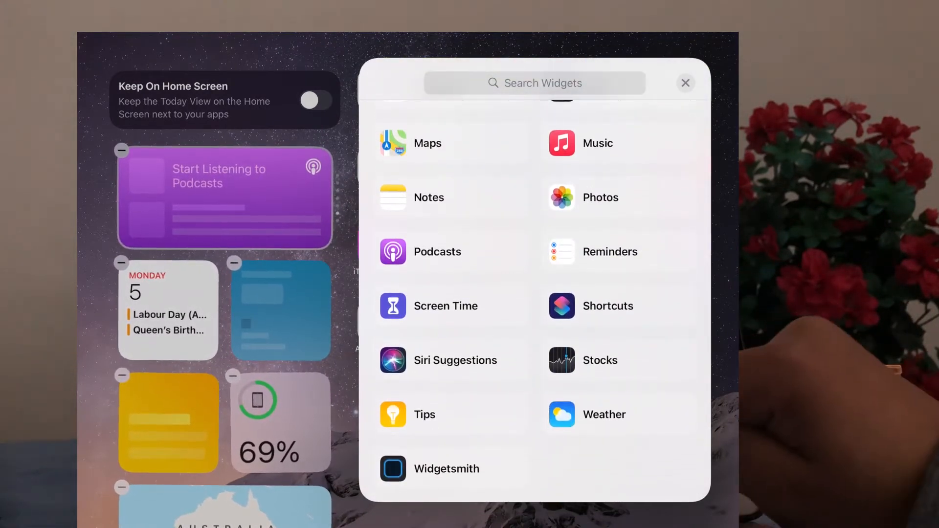
pyautogui.click(446, 468)
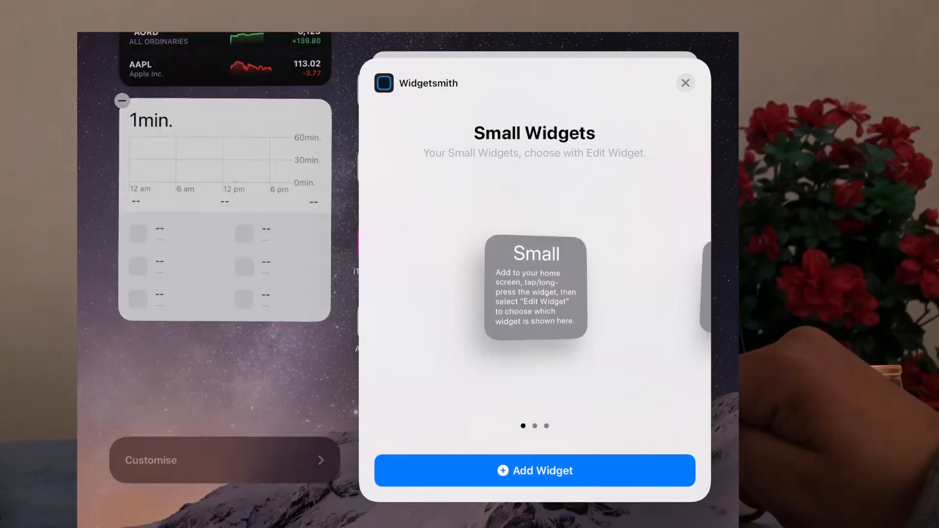
pyautogui.click(685, 83)
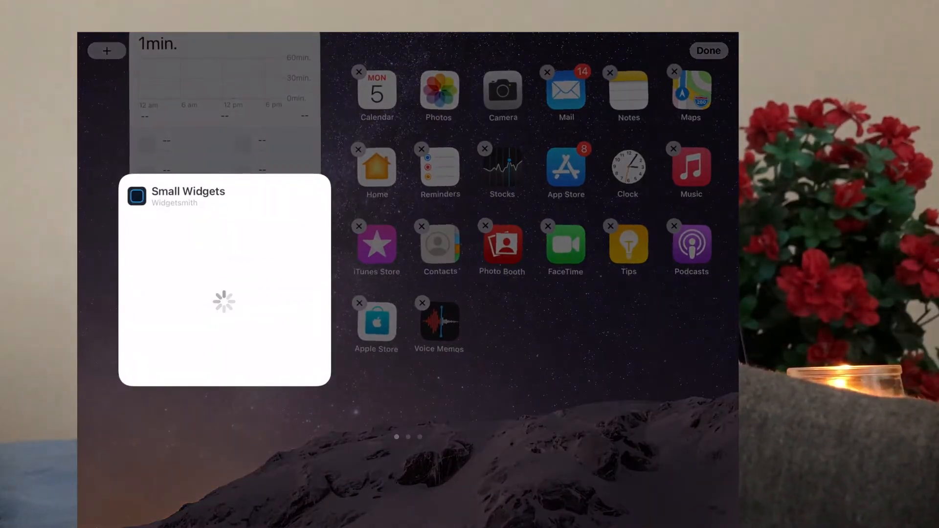
# Step: Set the new widget to show the Small #1 cream time design
pyautogui.click(157, 255)
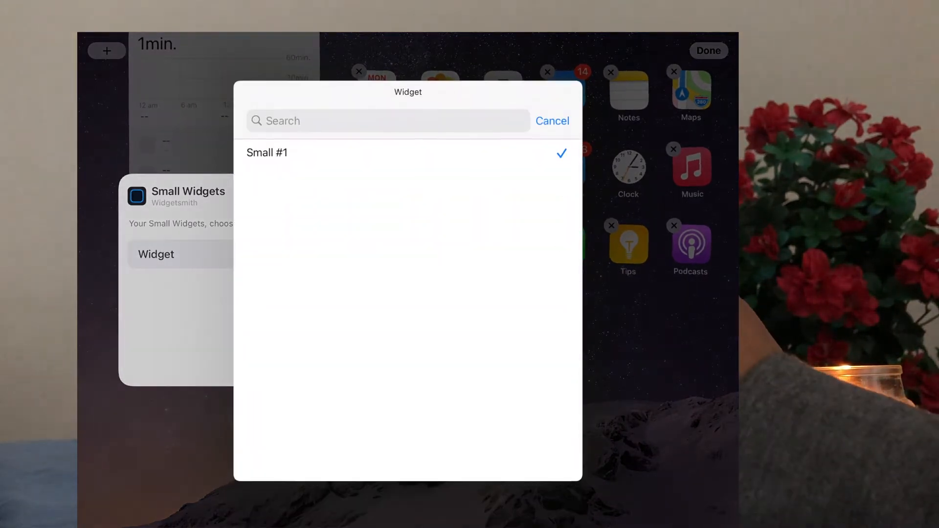
pyautogui.click(552, 120)
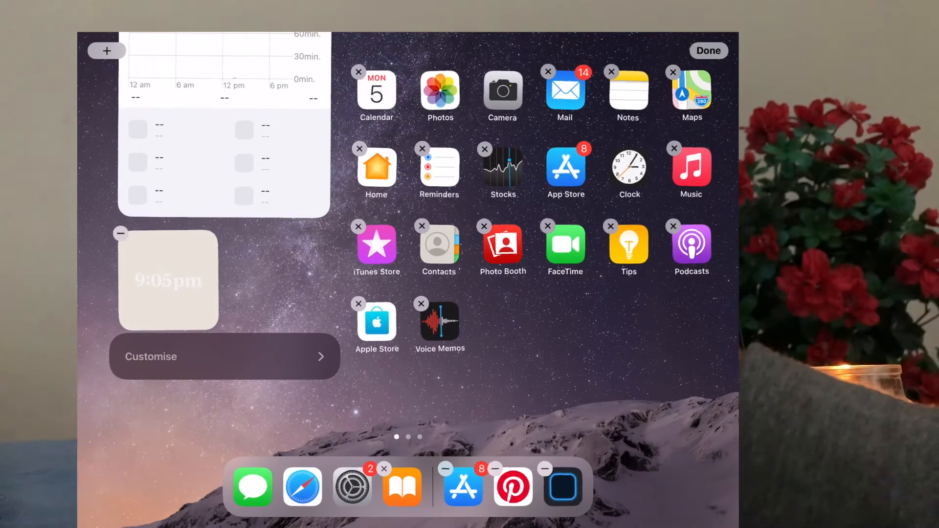
pyautogui.click(106, 50)
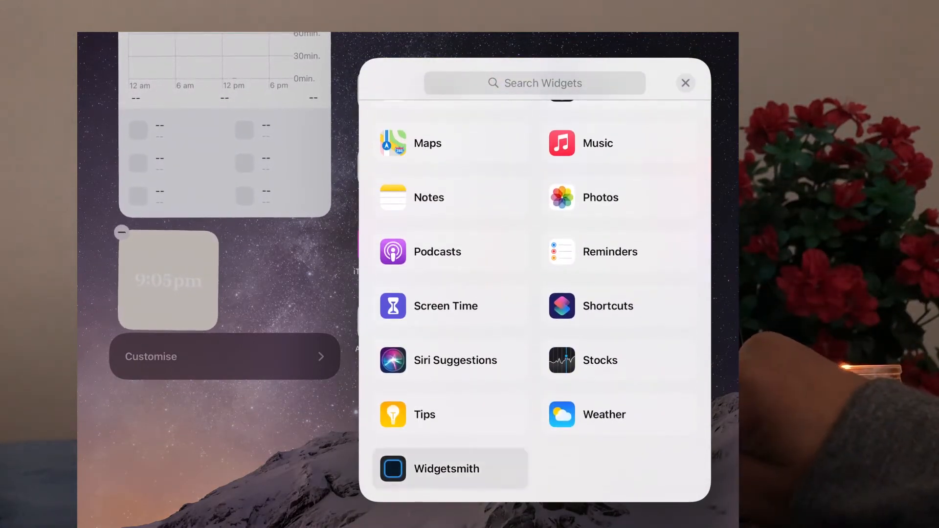
# Step: Add a medium Widgetsmith widget showing the art-print wall photo to the Today View
pyautogui.click(446, 468)
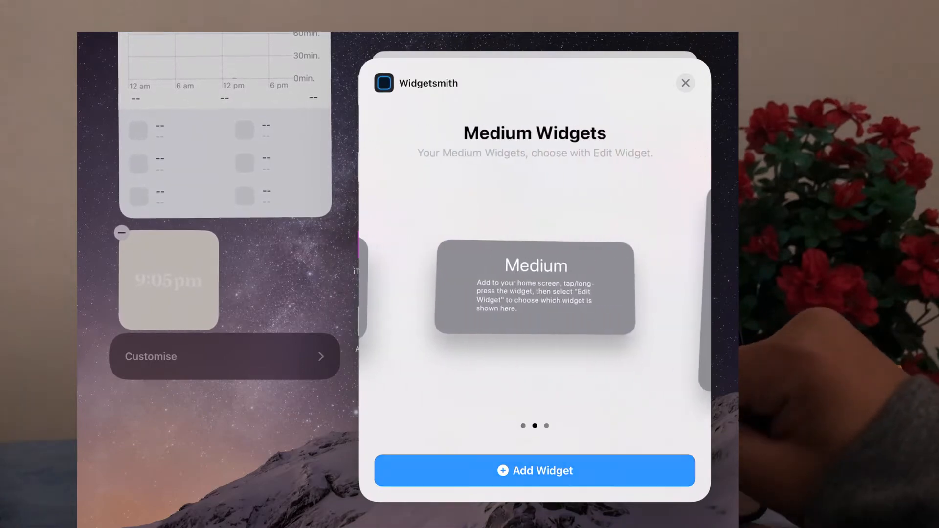
pyautogui.click(685, 82)
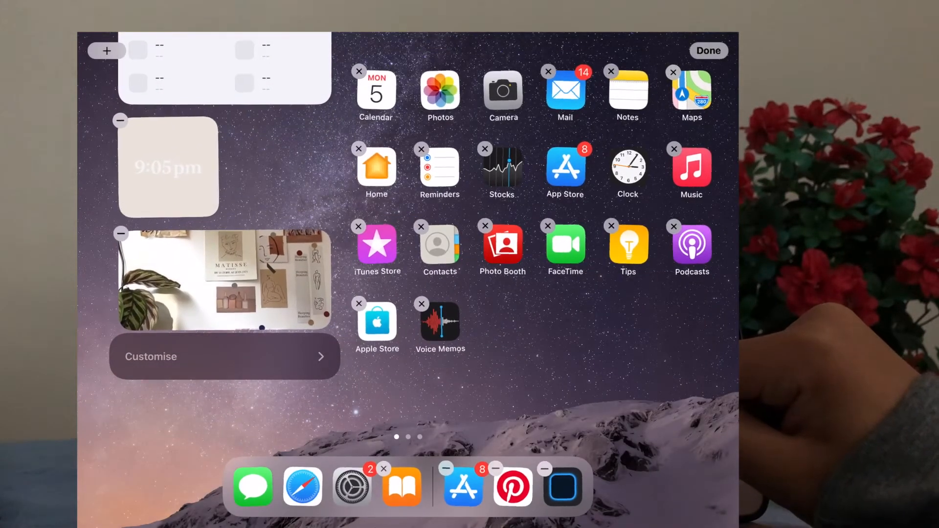
pyautogui.click(708, 50)
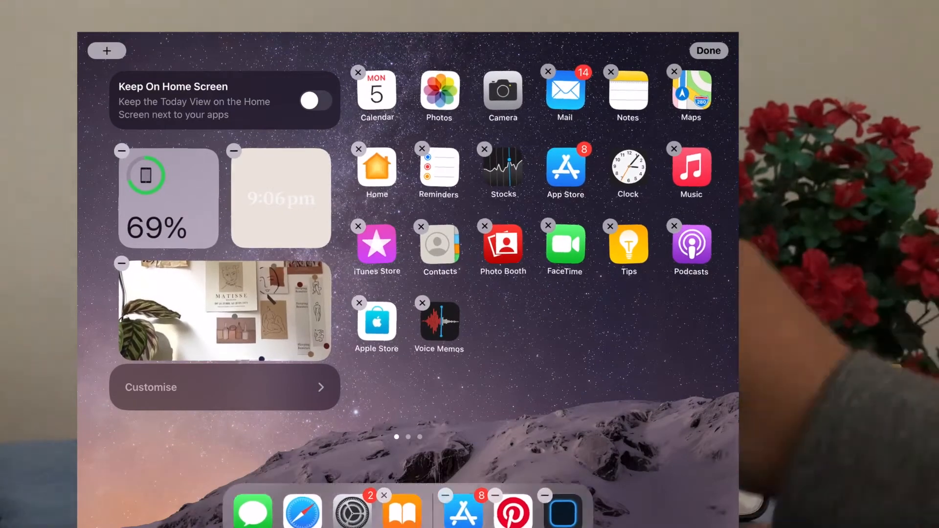
# Step: Add another medium Widgetsmith widget set to the Medium #2 brown calendar and finish editing
pyautogui.click(106, 50)
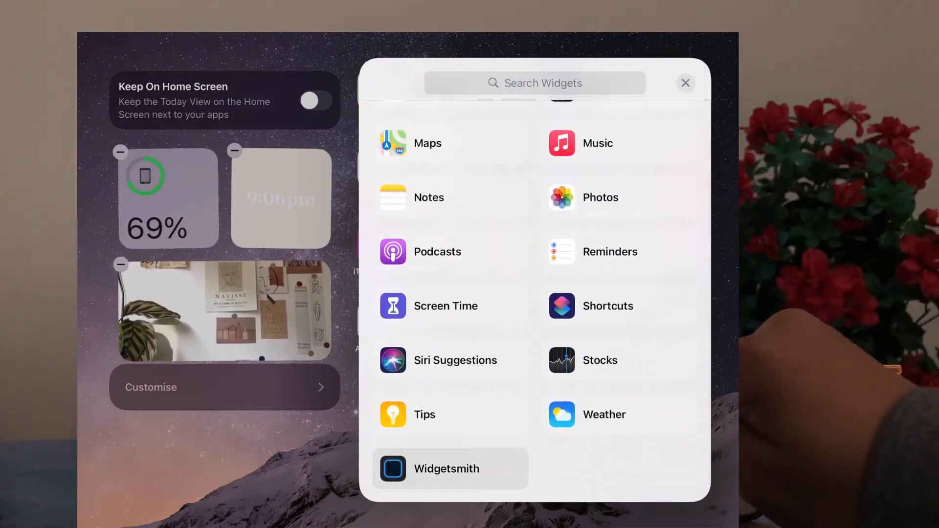
pyautogui.click(447, 468)
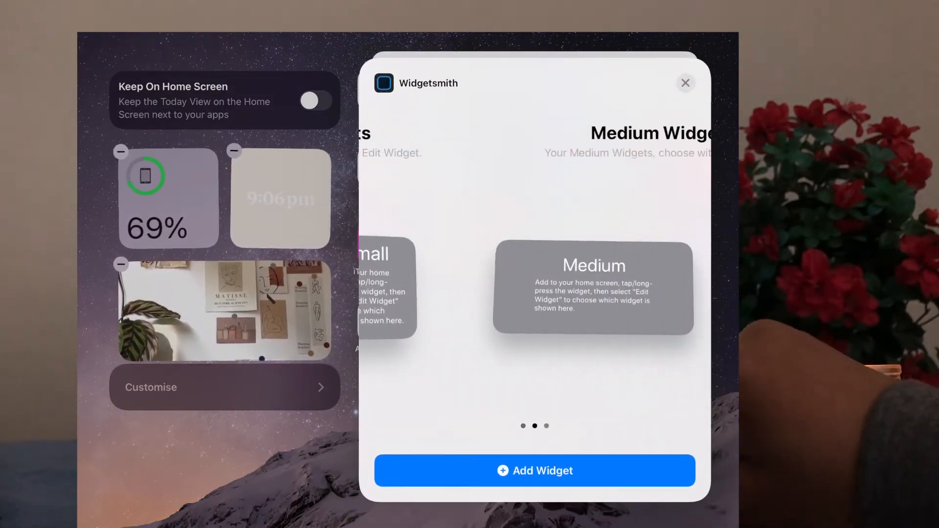
pyautogui.click(686, 82)
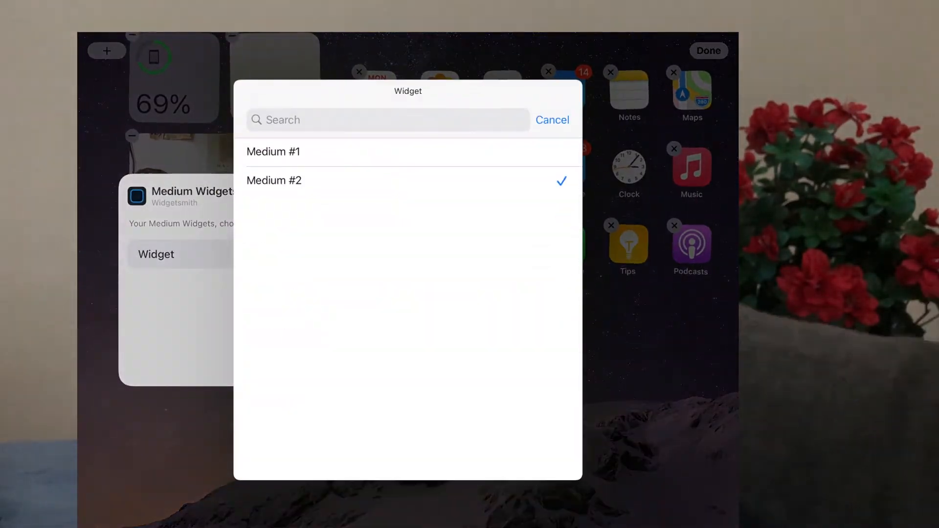
pyautogui.click(551, 119)
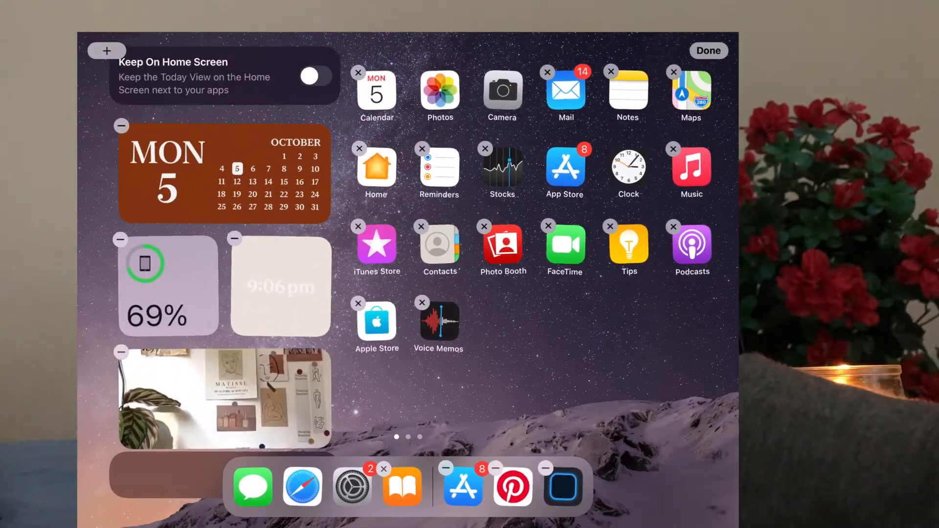
pyautogui.click(710, 50)
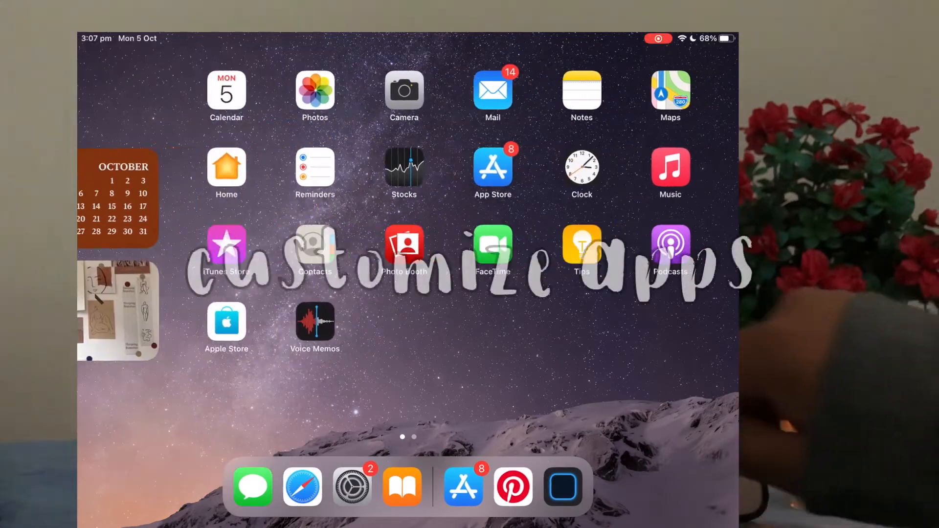
# Step: Swipe to page two and launch Shortcuts
pyautogui.hscroll(-3)
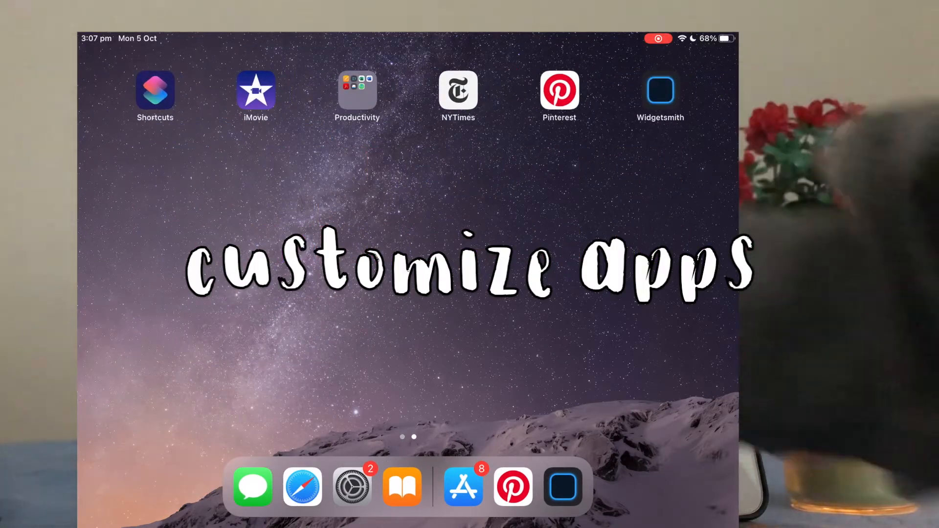
pyautogui.click(155, 93)
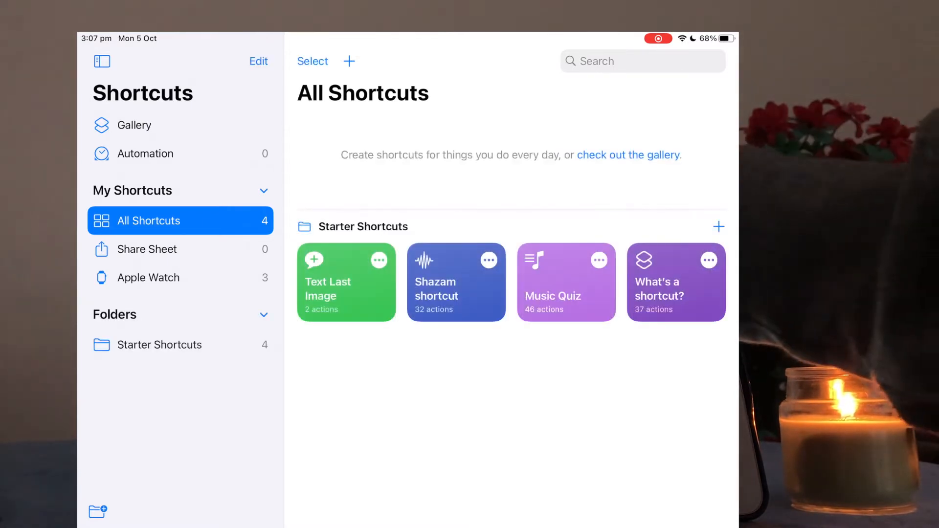
# Step: Create a new shortcut with an Open App action targeting App Store, named 'App store'
pyautogui.click(348, 61)
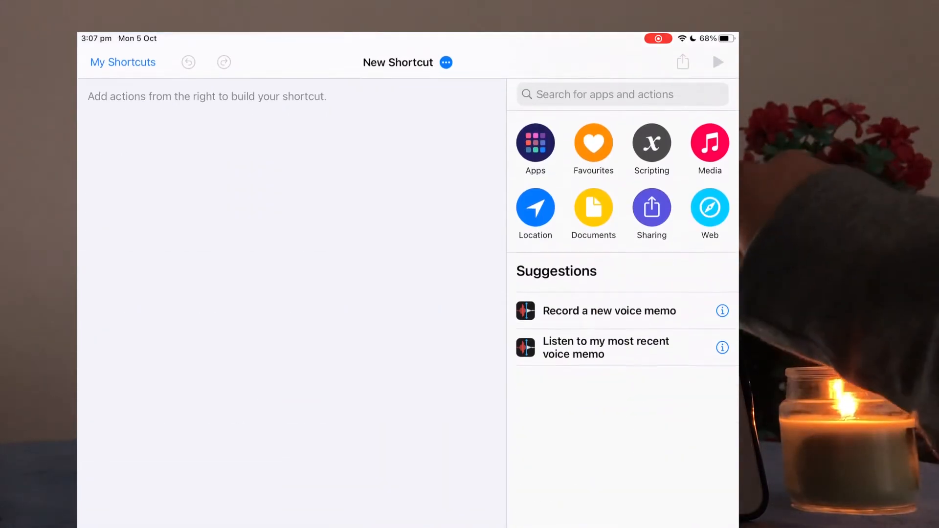
pyautogui.click(610, 94)
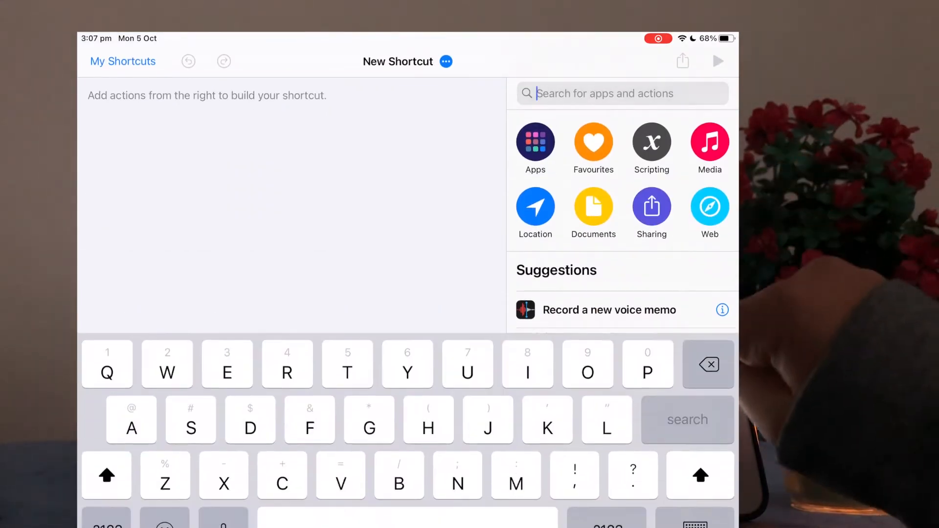
pyautogui.write('Ope')
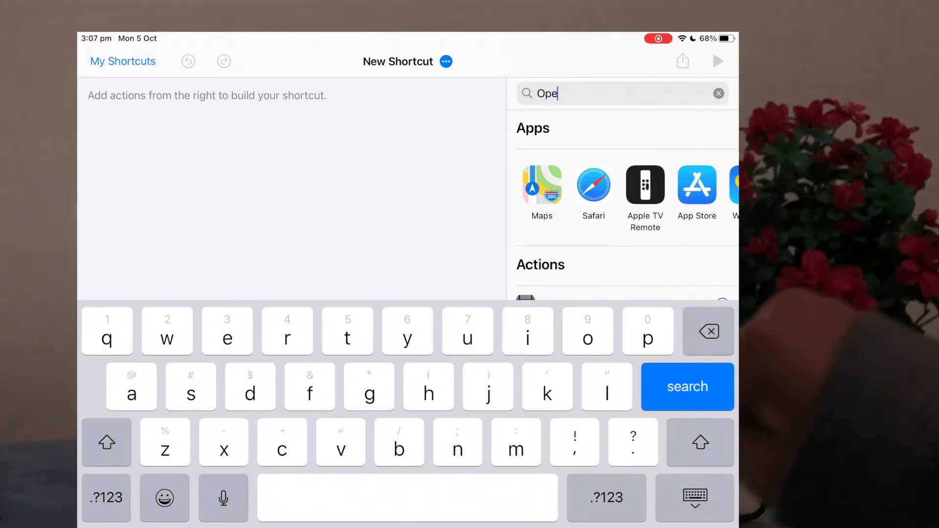
pyautogui.write('n')
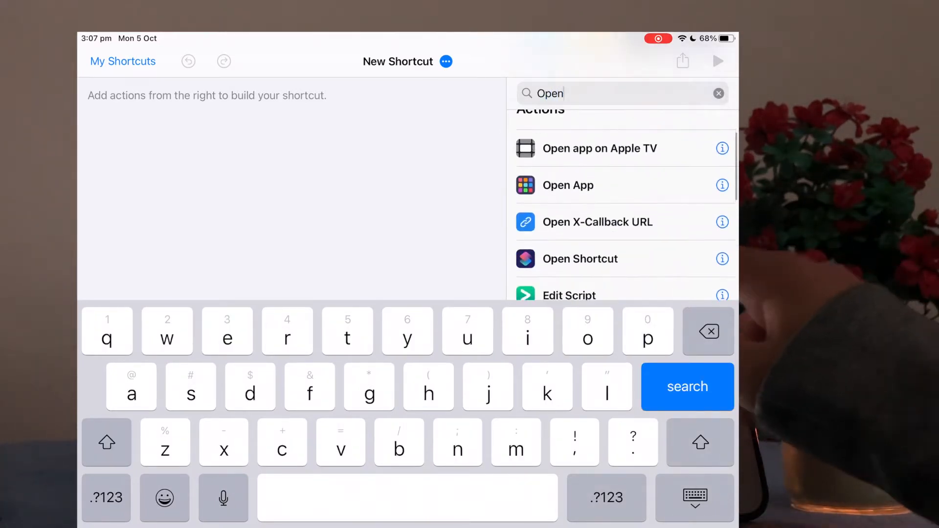
pyautogui.click(567, 185)
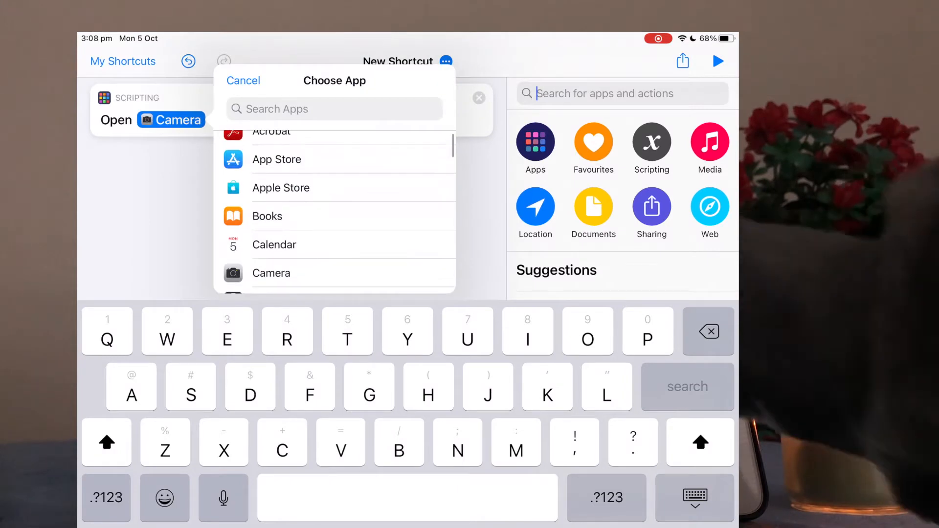
pyautogui.click(276, 159)
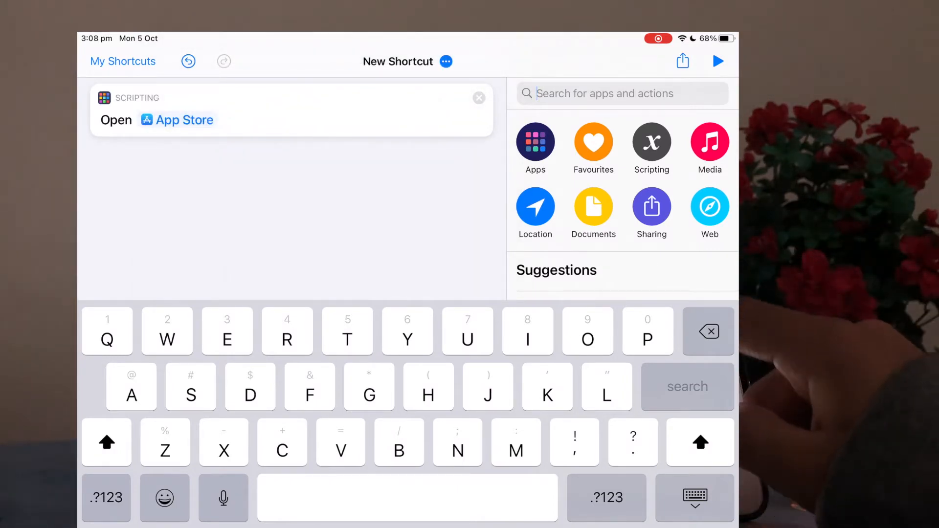
pyautogui.click(446, 61)
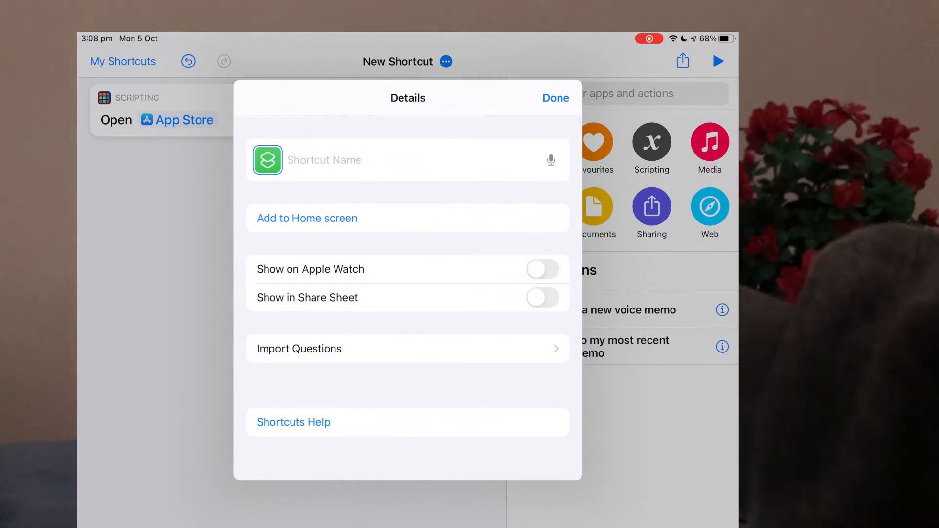
pyautogui.write('App')
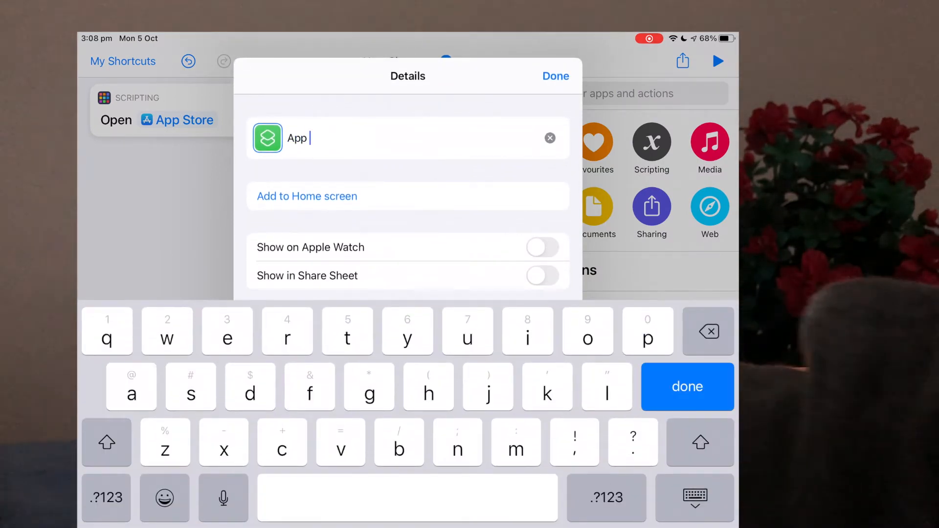
pyautogui.write('stor')
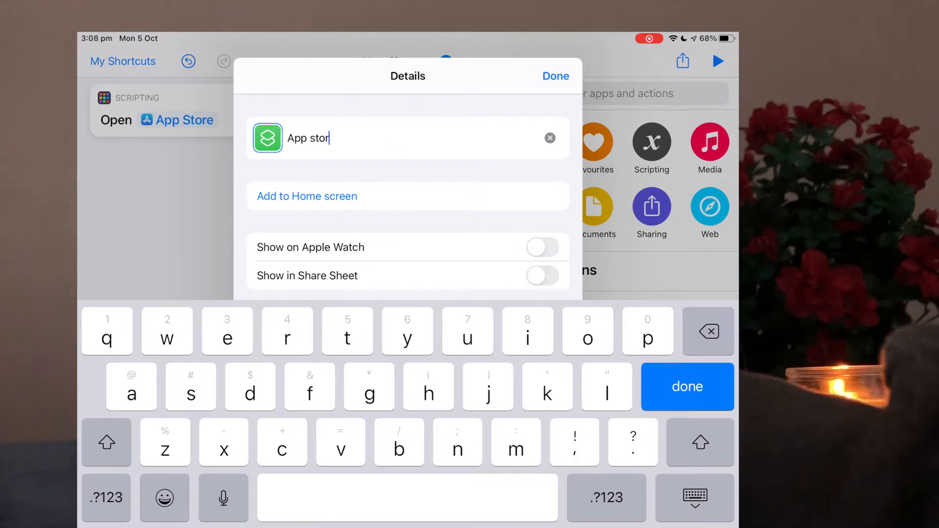
# Step: Add the shortcut to the Home Screen as 'App store' with the beige photo icon
pyautogui.click(306, 195)
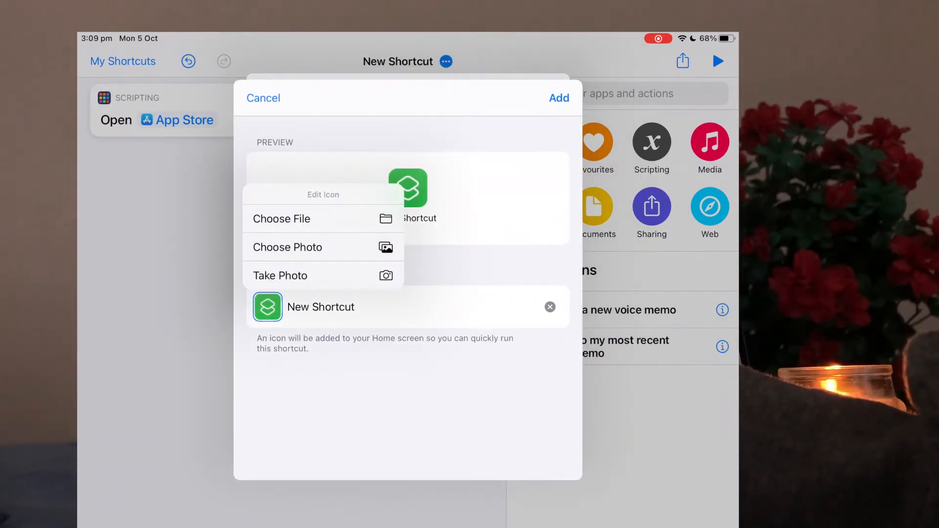
pyautogui.click(287, 247)
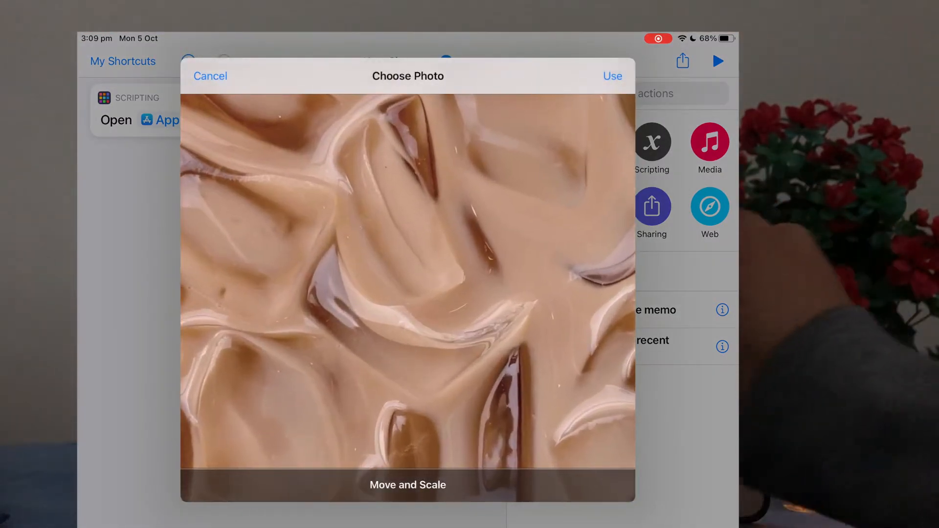
pyautogui.click(613, 76)
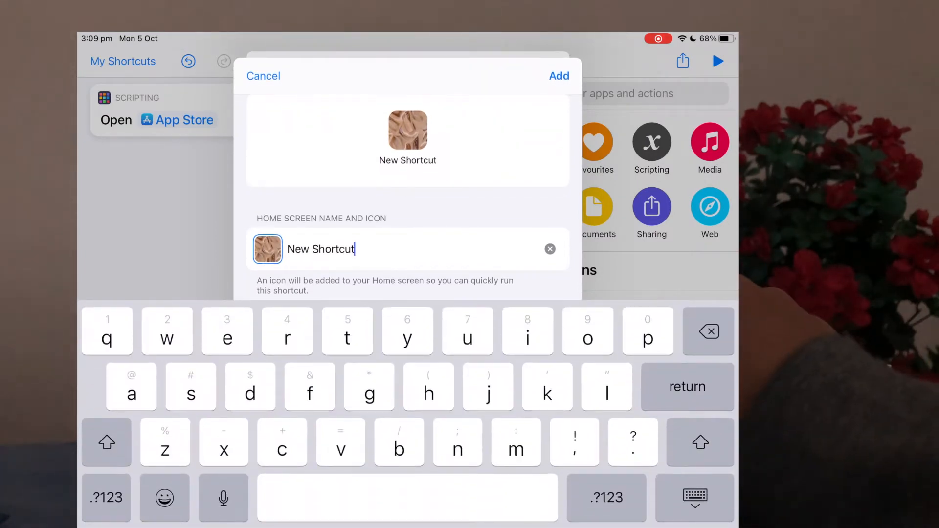
pyautogui.write('A')
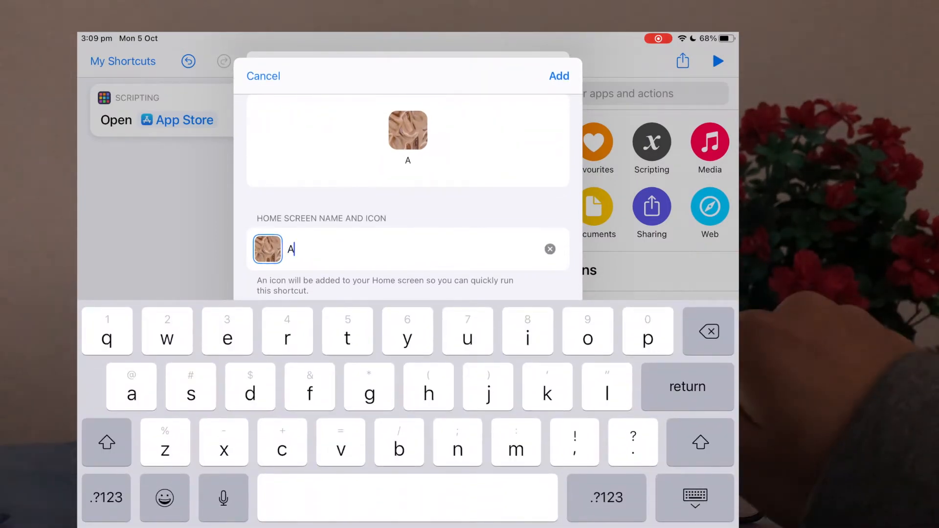
pyautogui.write('pp s')
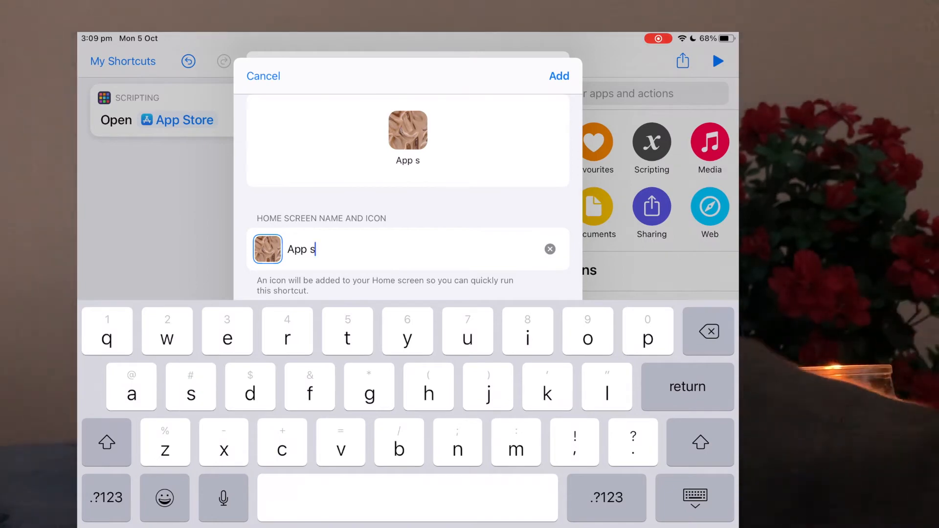
pyautogui.write('tore')
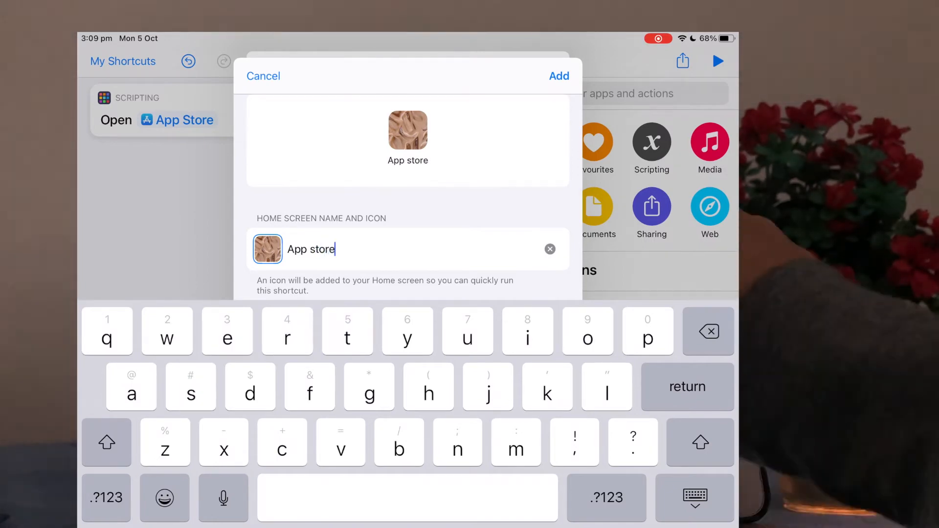
pyautogui.click(559, 75)
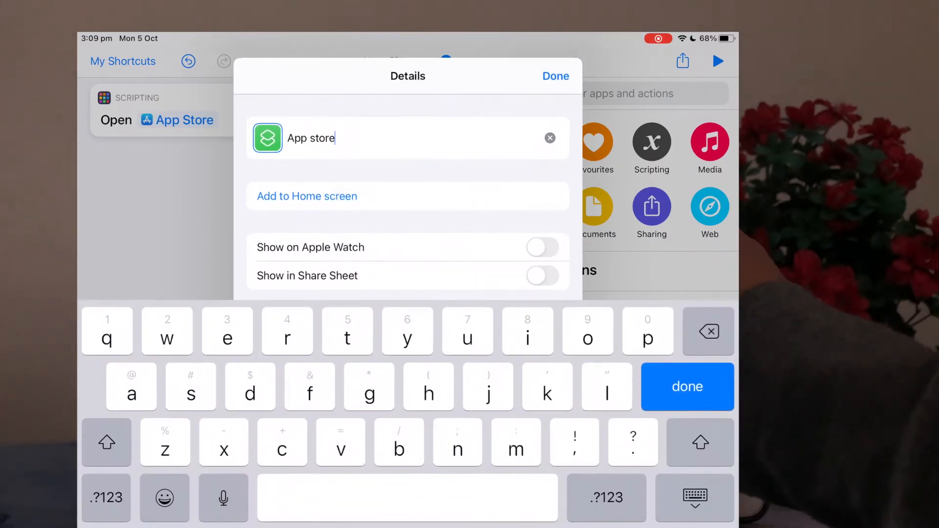
pyautogui.click(556, 77)
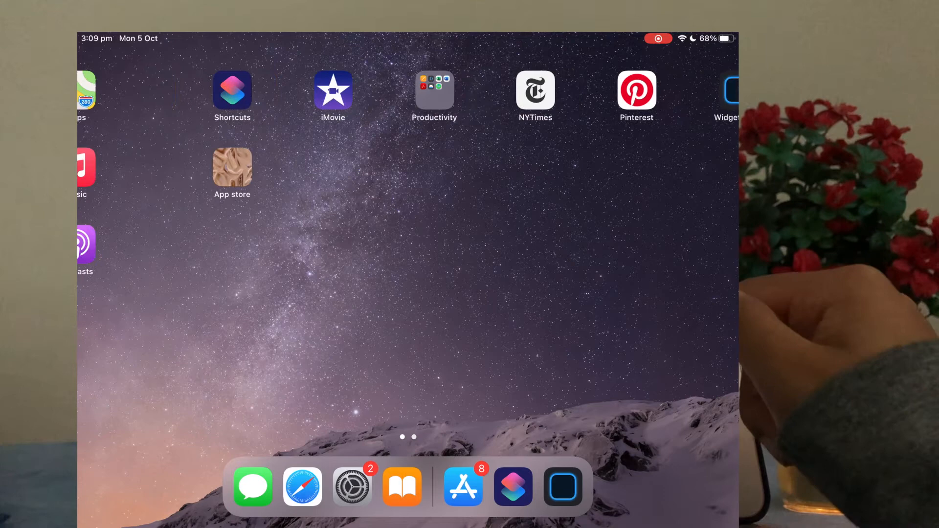
# Step: Swipe between Home Screen pages to check the new App store icon
pyautogui.hscroll(3)
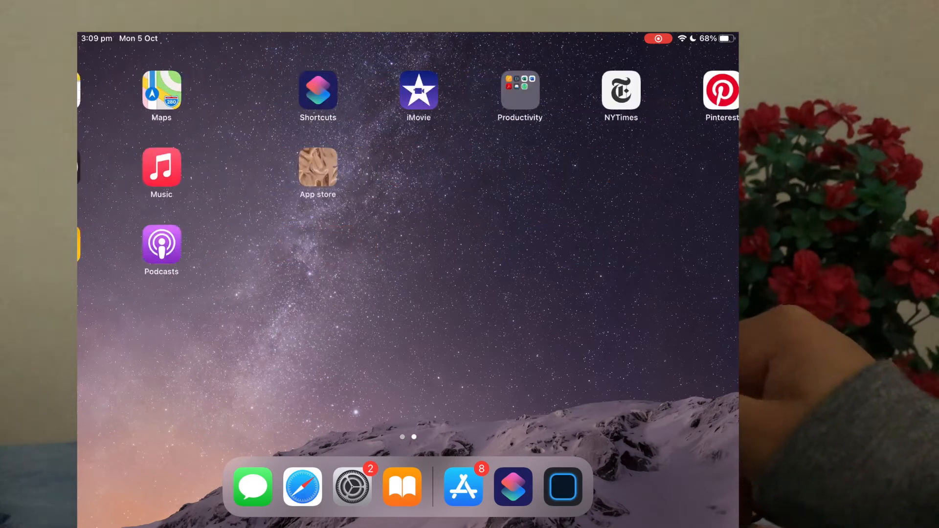
pyautogui.hscroll(-3)
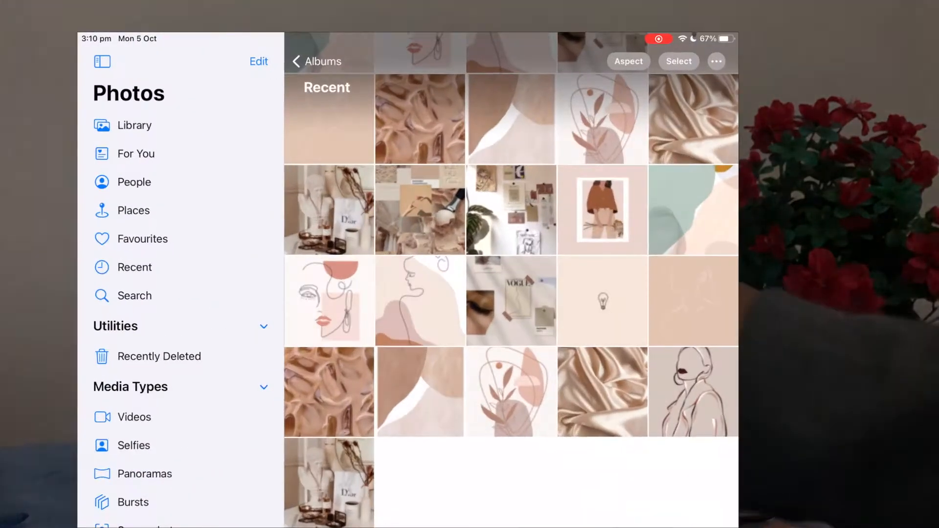
# Step: Set the pastel green and peach abstract photo as wallpaper for both screens with Perspective Zoom off
pyautogui.scroll(-3)
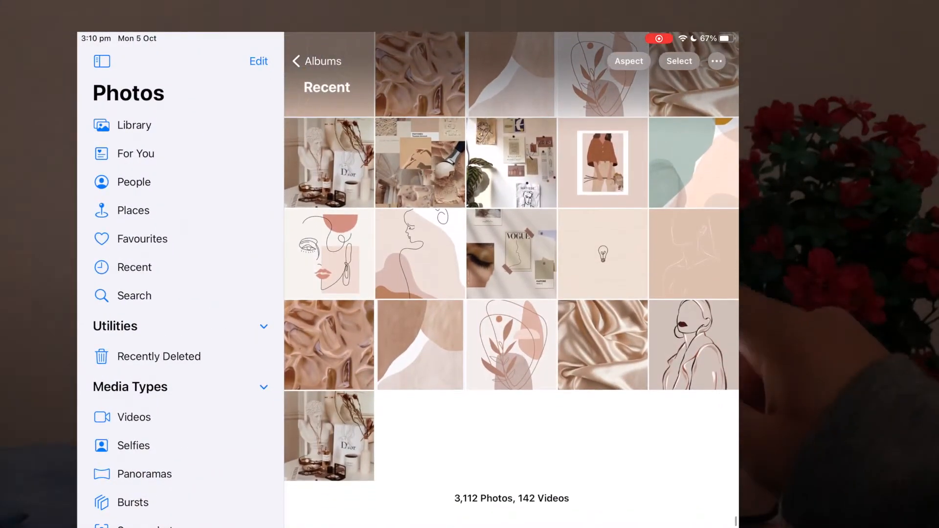
pyautogui.click(692, 163)
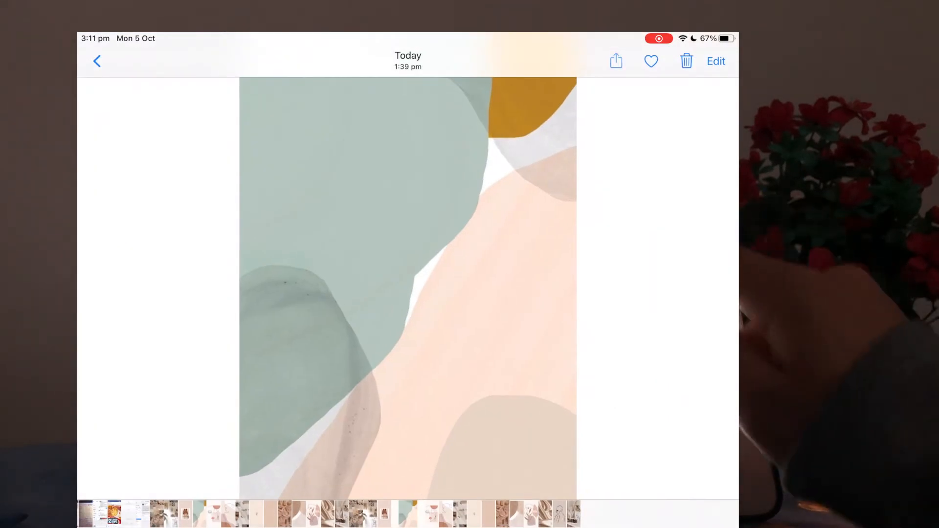
pyautogui.click(615, 61)
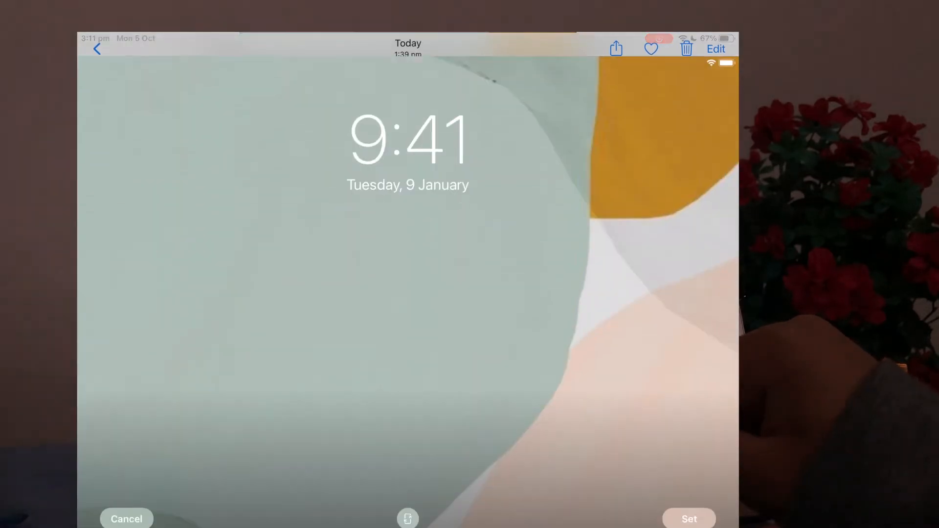
pyautogui.click(407, 518)
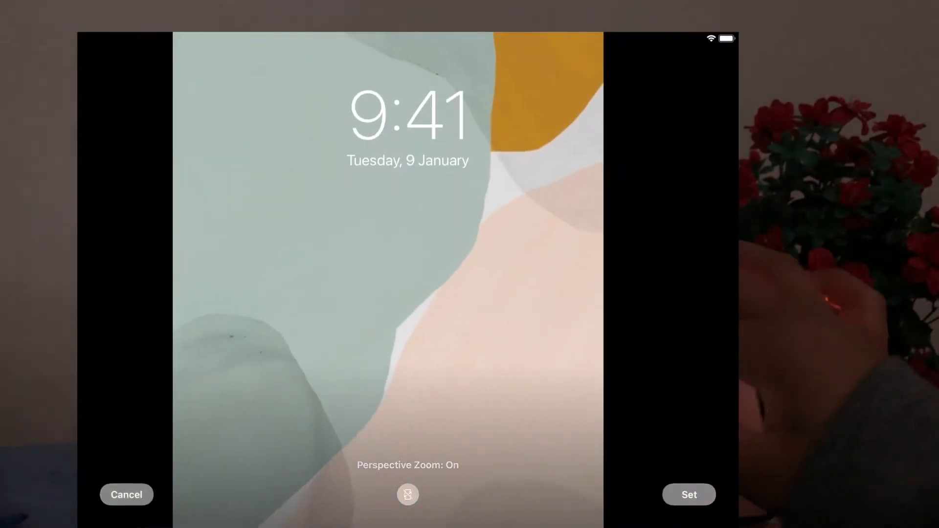
pyautogui.click(408, 495)
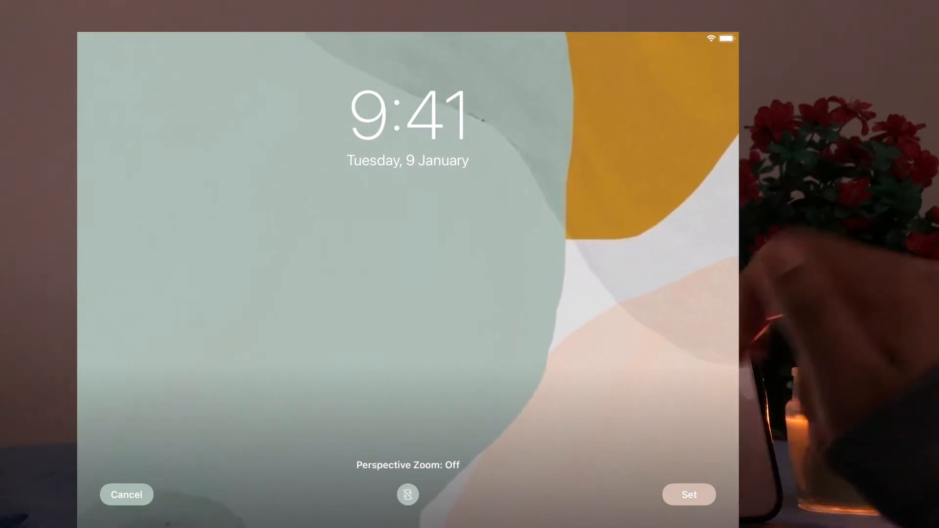
pyautogui.click(687, 494)
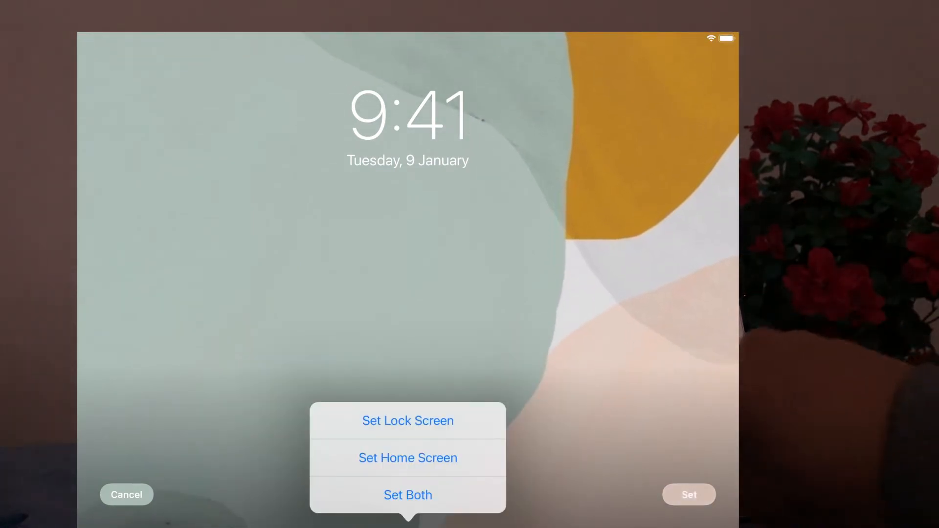
pyautogui.click(126, 495)
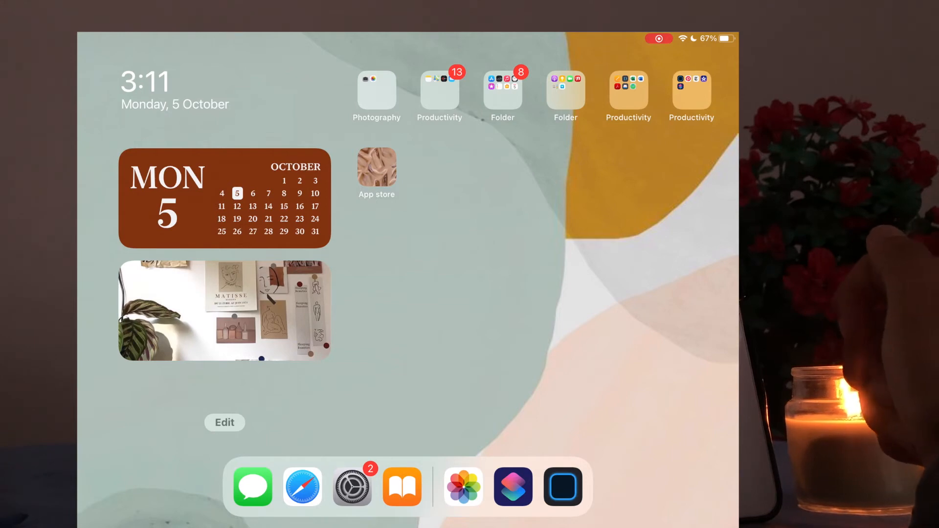
# Step: Open Settings from the Dock, landing on the General page
pyautogui.click(377, 166)
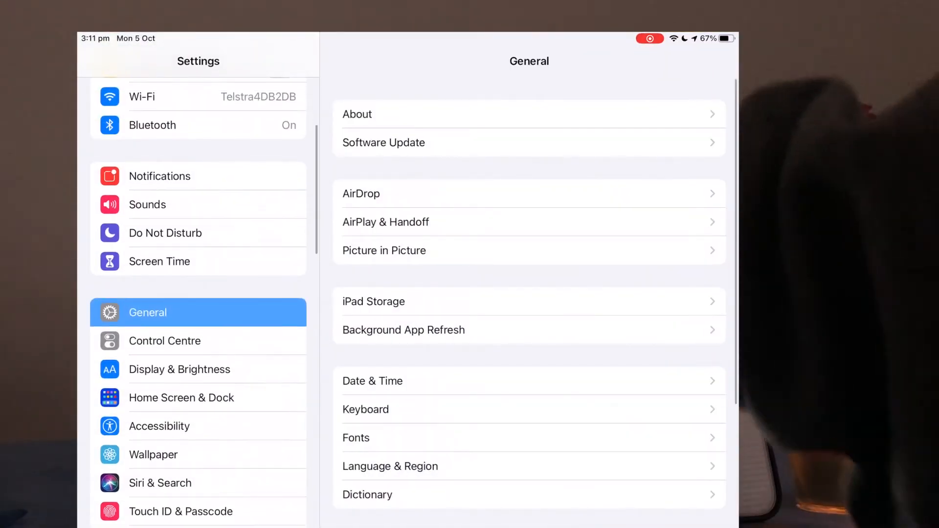
# Step: Search Settings for Reduce Motion and toggle the Reduce Motion switch
pyautogui.click(180, 61)
pyautogui.write('Redu')
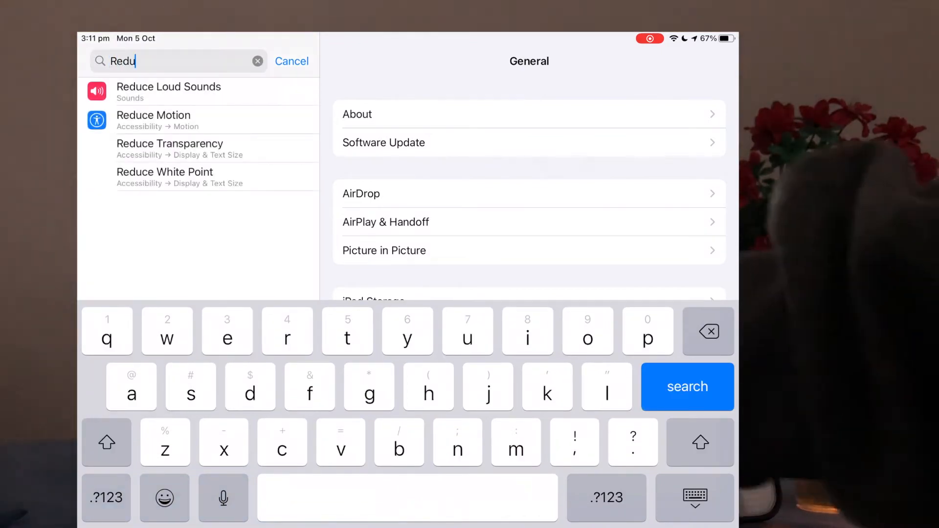
pyautogui.write('ce')
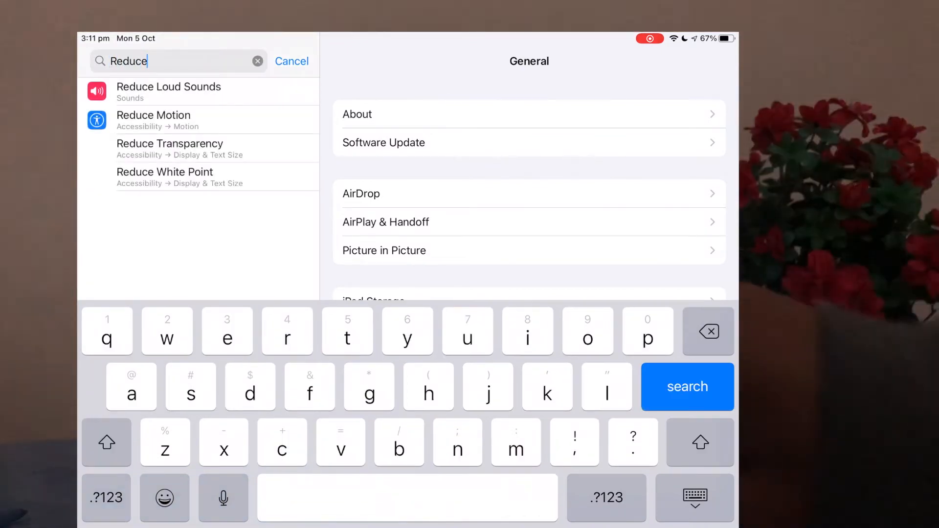
pyautogui.click(153, 119)
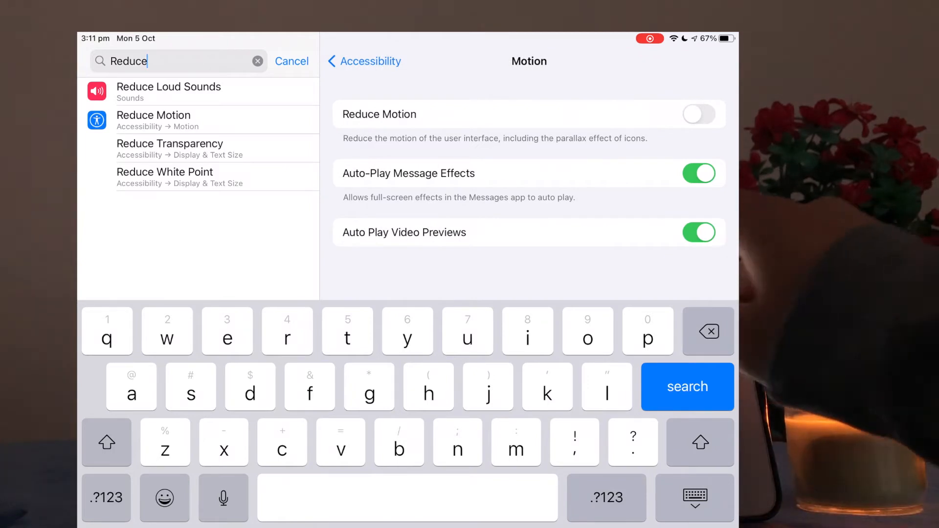
pyautogui.click(699, 113)
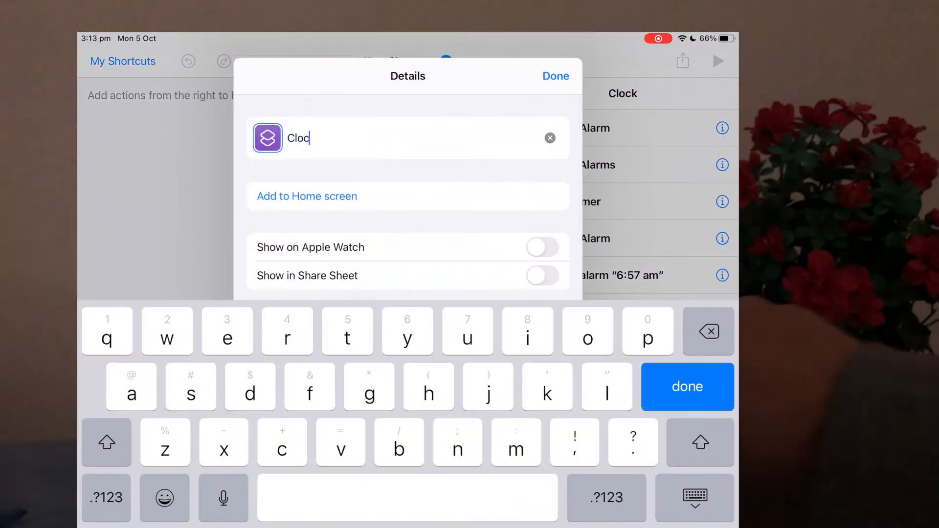
# Step: Finish naming the Clock shortcut, then return to Widgetsmith from the home screen
pyautogui.click(555, 77)
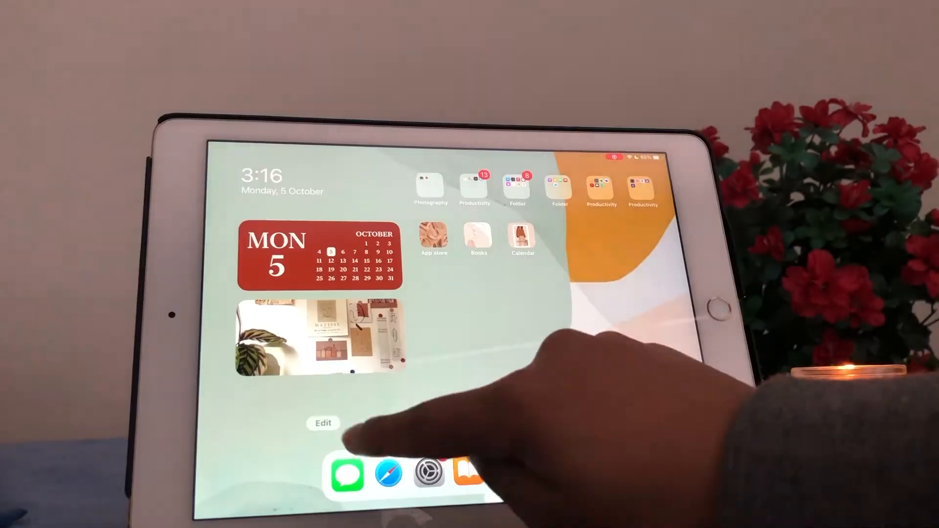
pyautogui.click(322, 423)
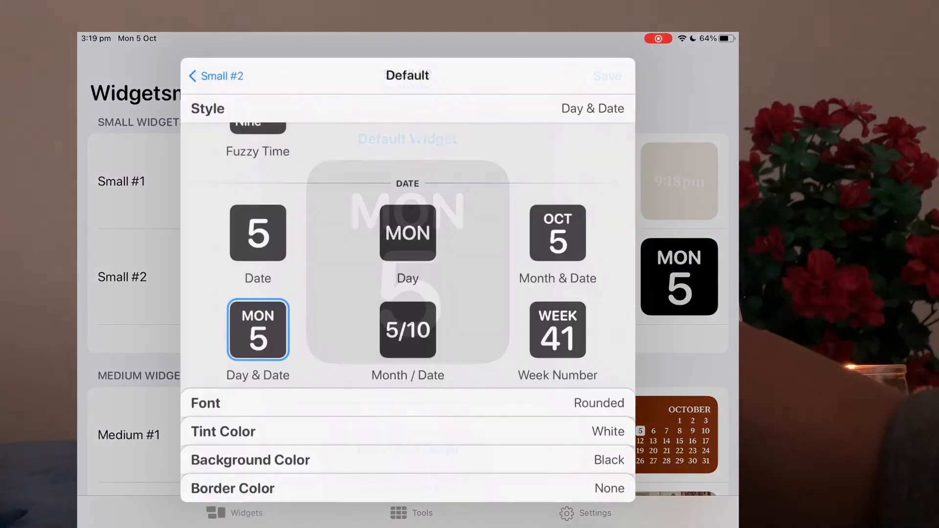
# Step: Set Small #2 to Photo style with the beige line-art photo and save it
pyautogui.scroll(-3)
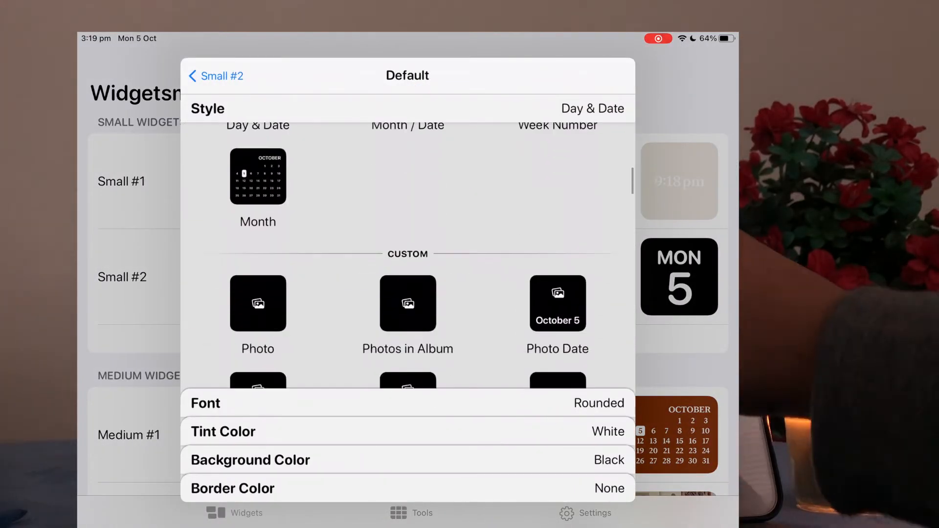
pyautogui.click(257, 302)
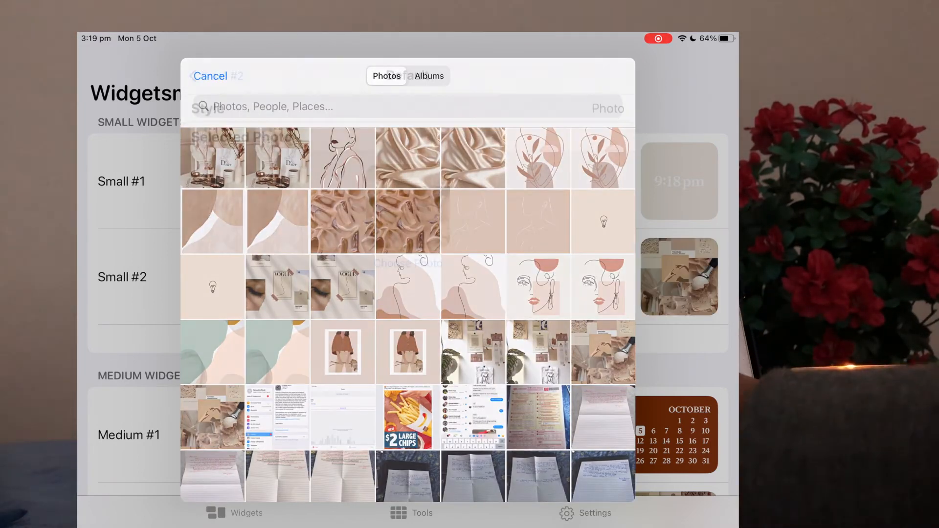
pyautogui.click(211, 75)
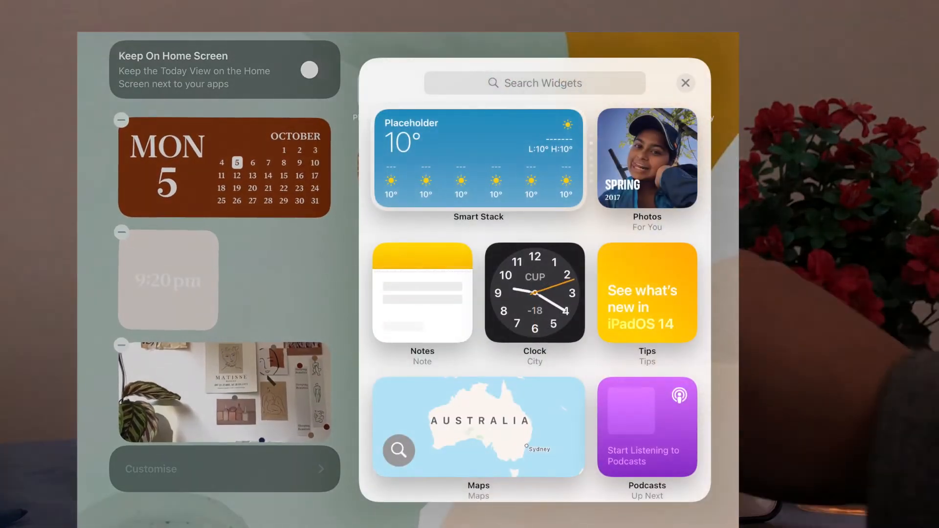
pyautogui.click(685, 82)
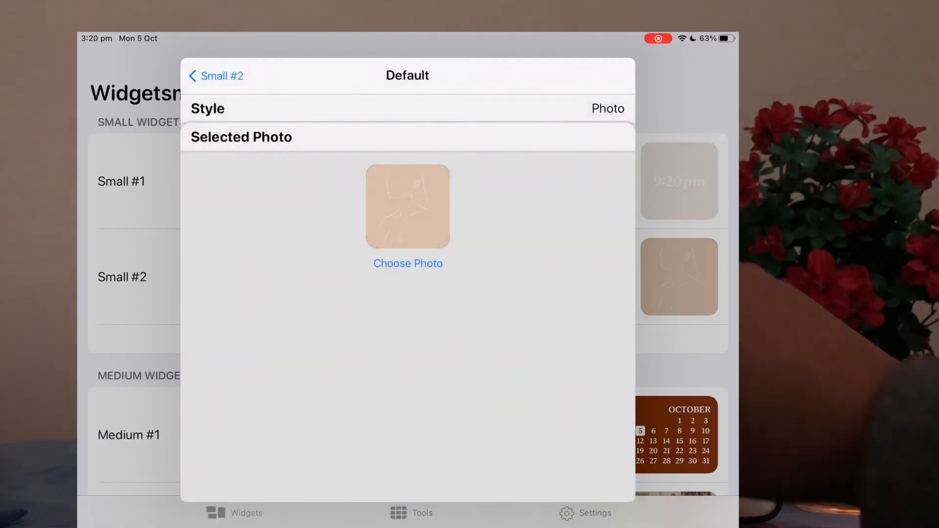
pyautogui.click(216, 75)
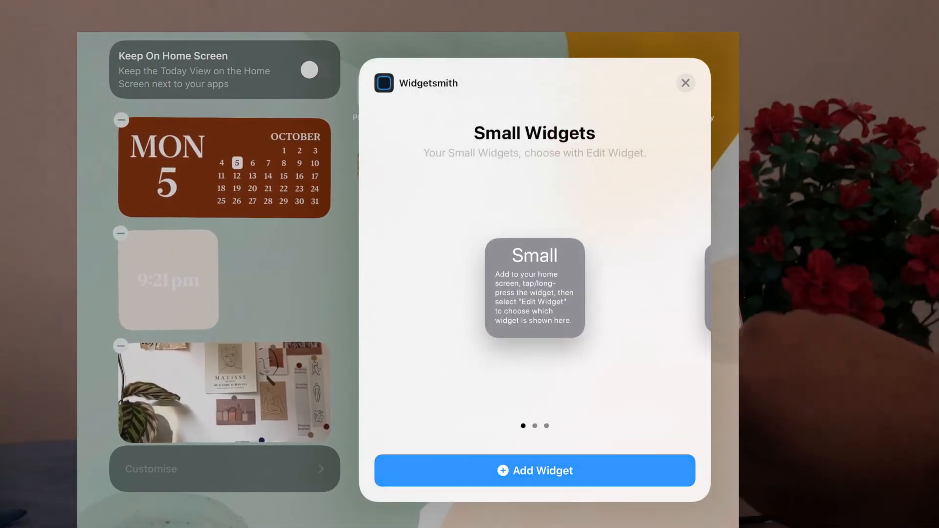
# Step: Add a small Widgetsmith widget to the Today view showing Small #2
pyautogui.click(535, 471)
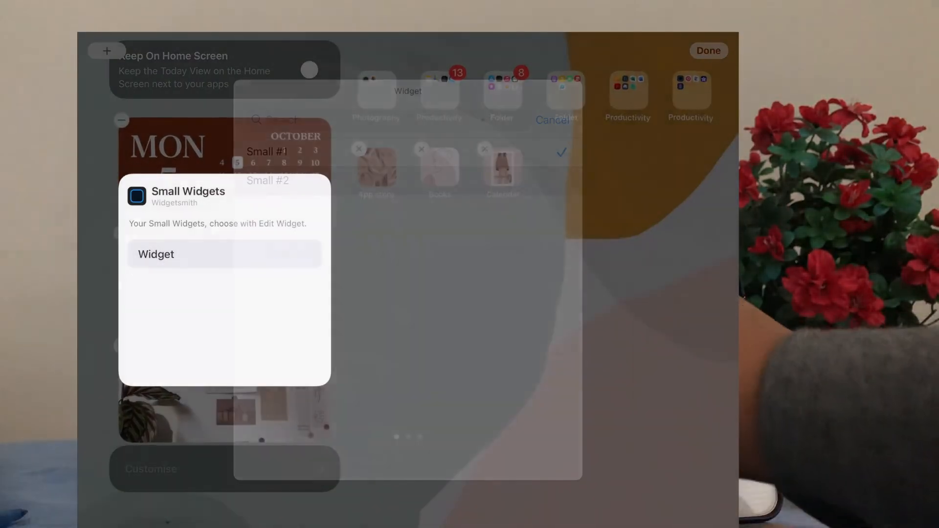
pyautogui.click(156, 255)
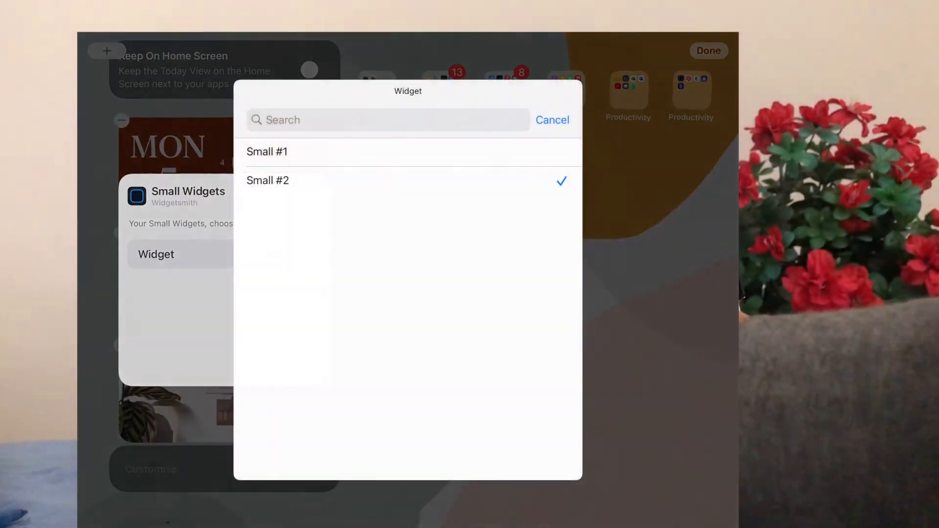